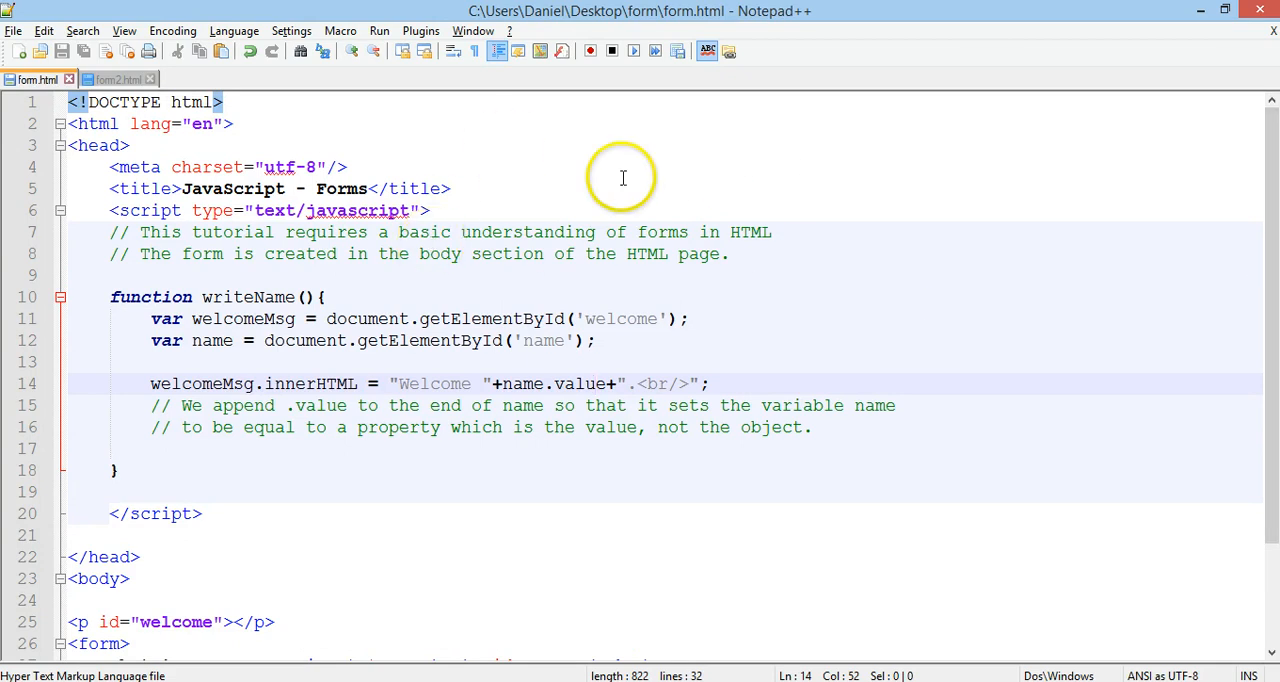
{"action": "mouse_move", "coordinate": [652, 188]}
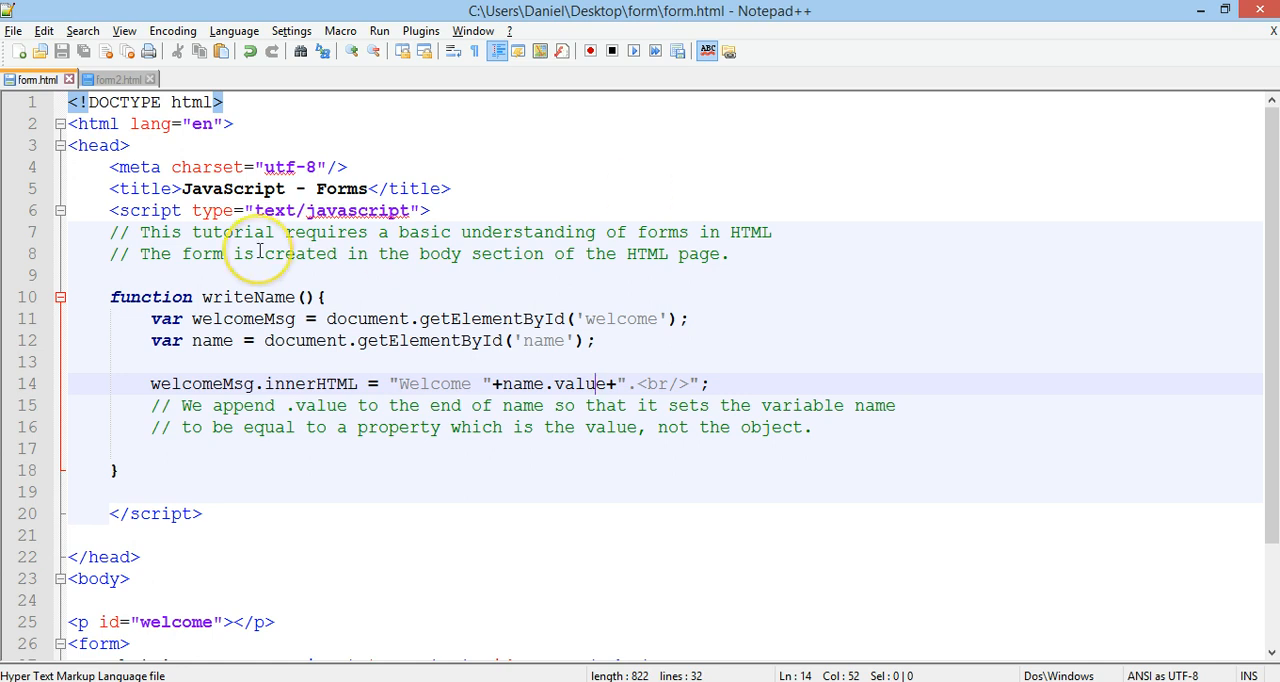
{"action": "mouse_move", "coordinate": [1118, 286]}
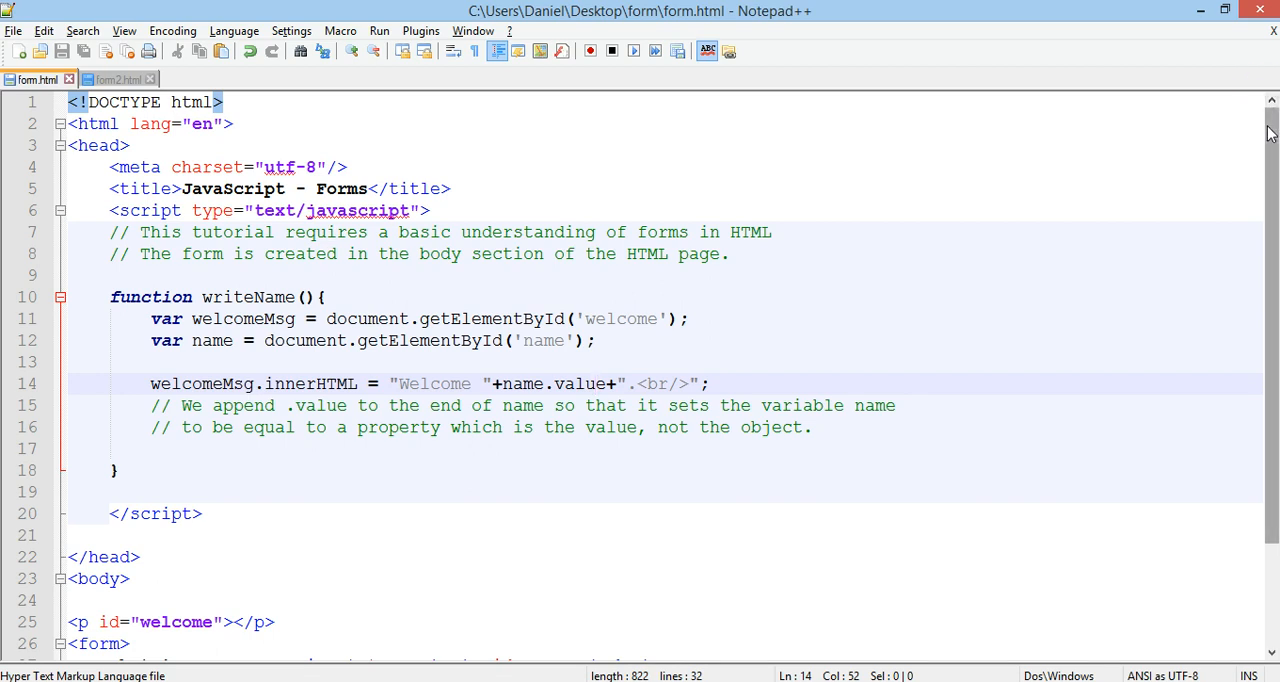
{"action": "mouse_move", "coordinate": [110, 296]}
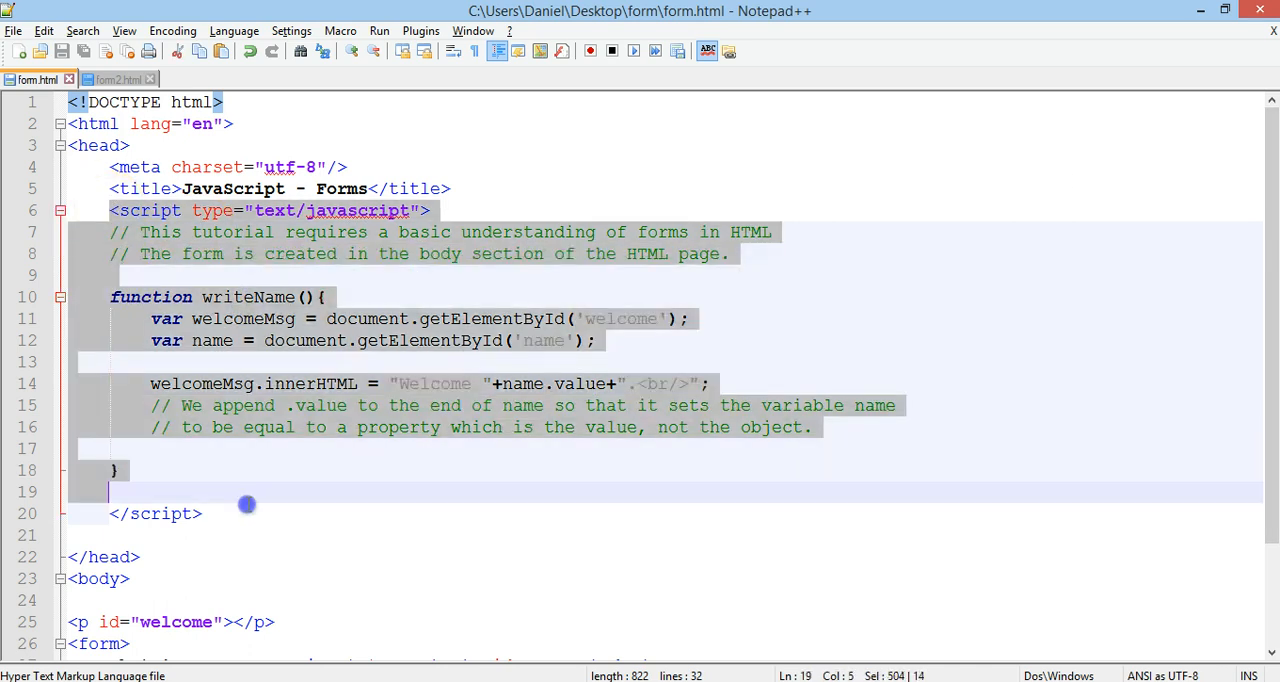
{"action": "mouse_move", "coordinate": [874, 444]}
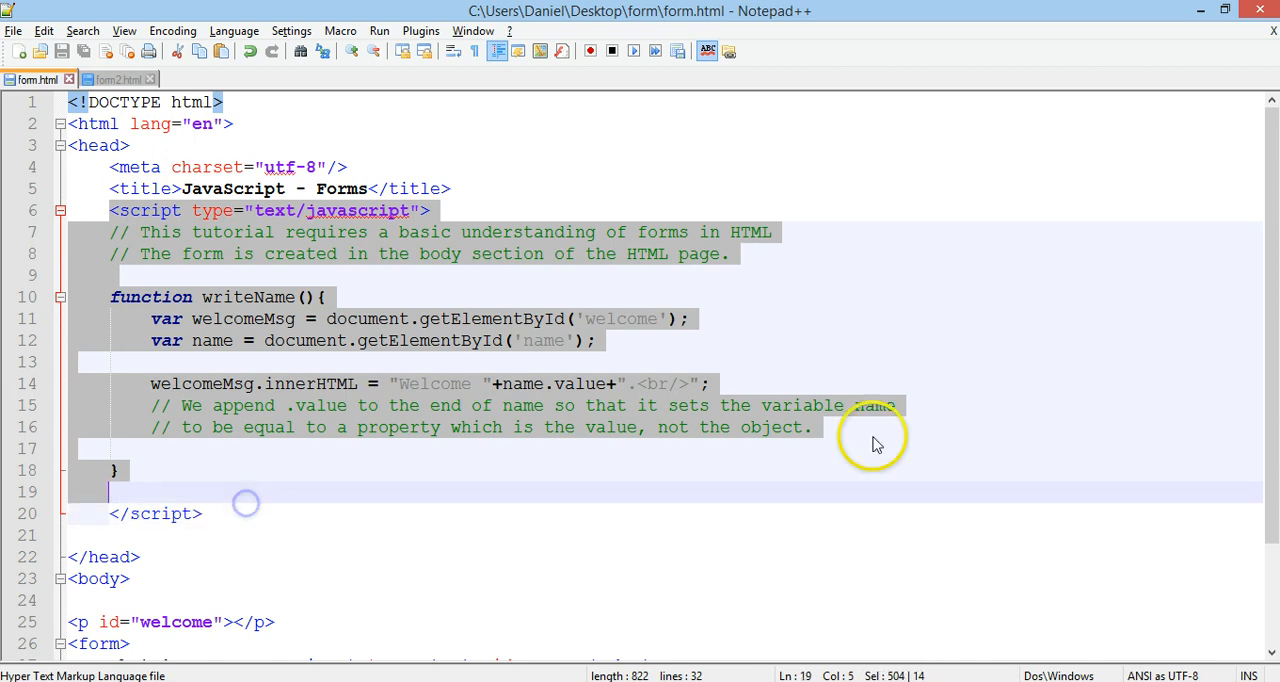
- Walk through the script, highlighting the getElementById call that fetches the name field
{"action": "scroll", "scroll_direction": "down", "scroll_amount": 3}
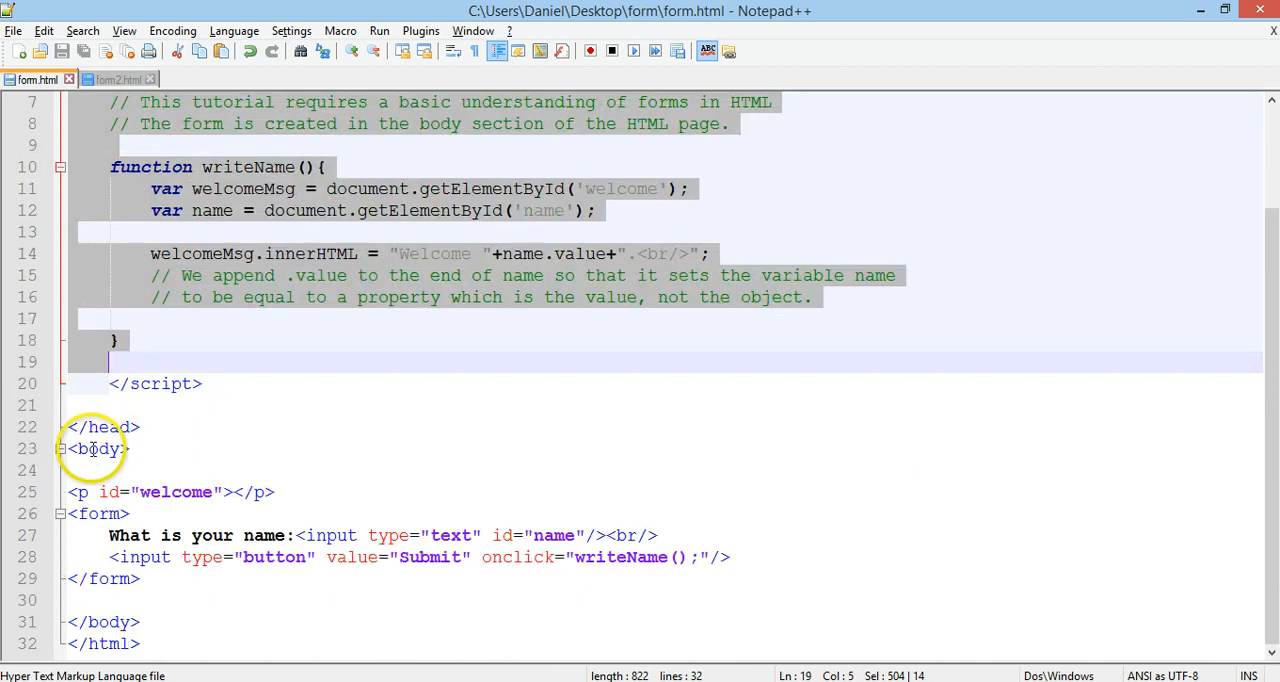
{"action": "left_click", "coordinate": [96, 448]}
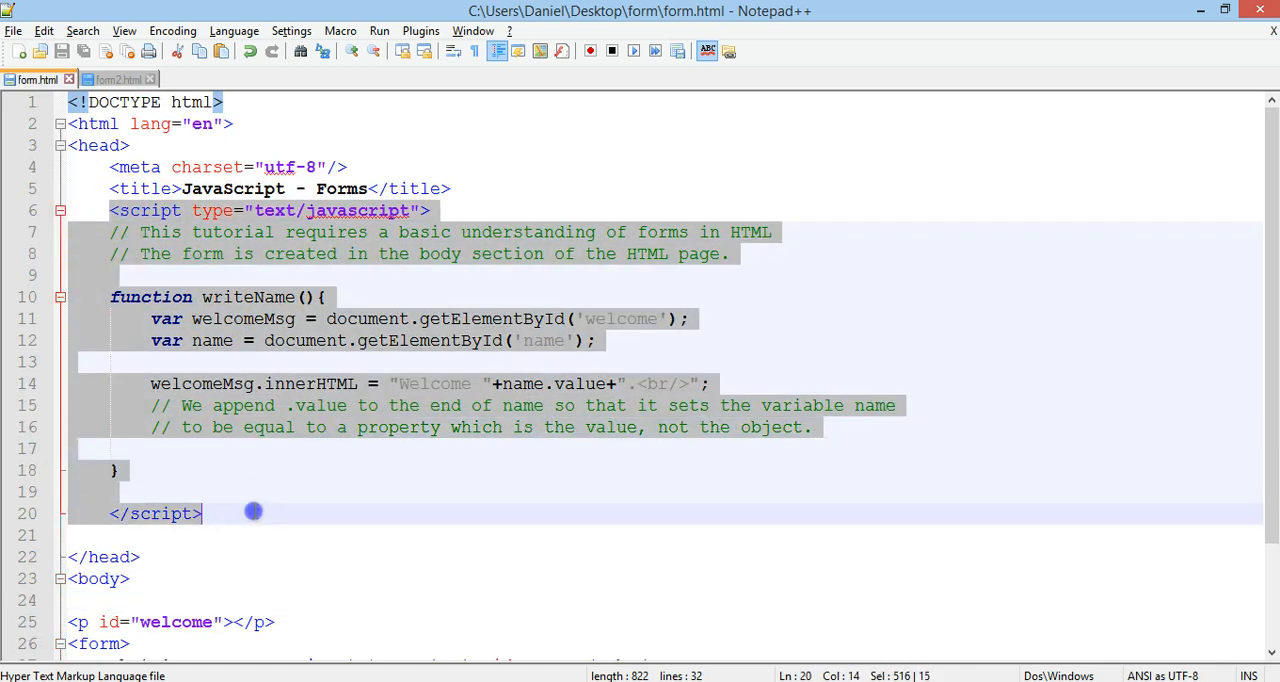
{"action": "scroll", "scroll_direction": "down", "scroll_amount": 3}
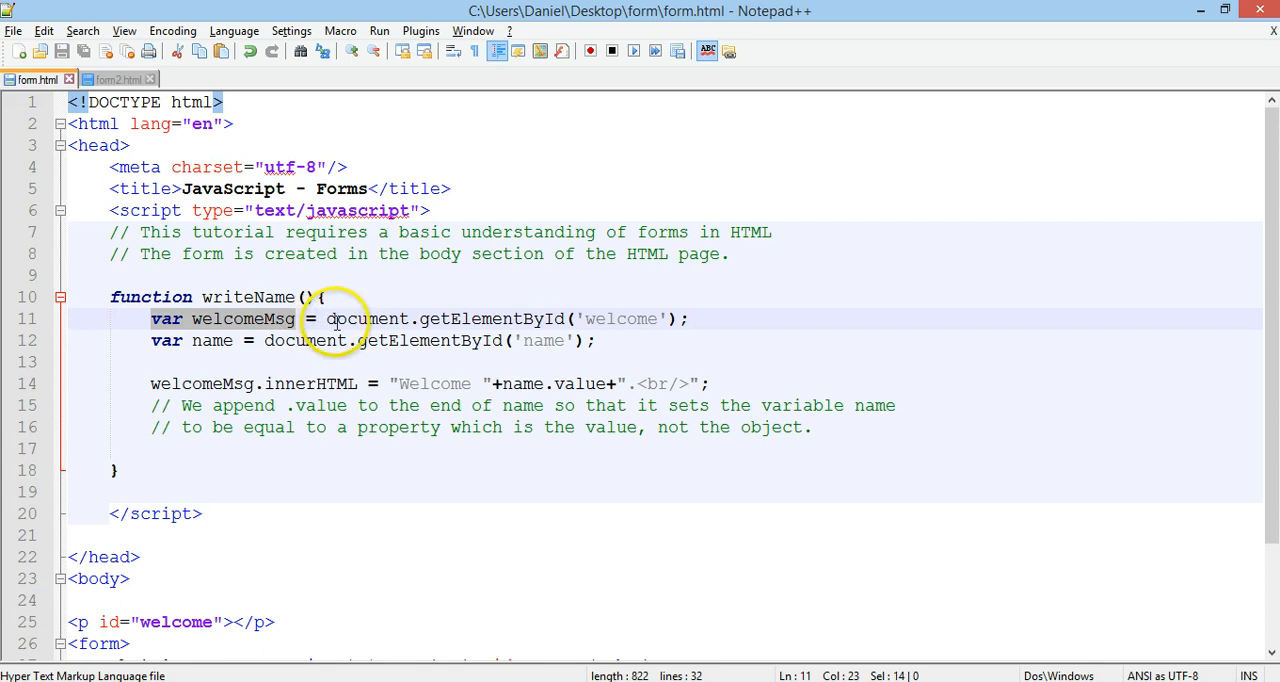
{"action": "mouse_move", "coordinate": [530, 318]}
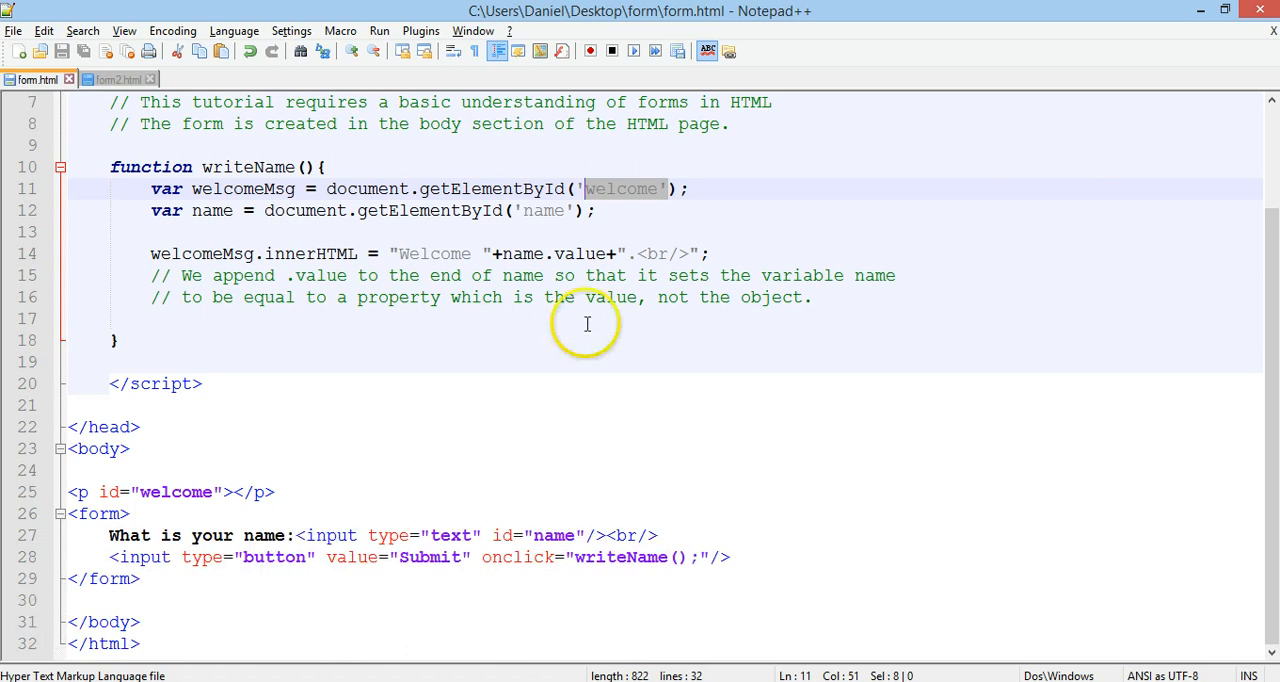
{"action": "mouse_move", "coordinate": [284, 486]}
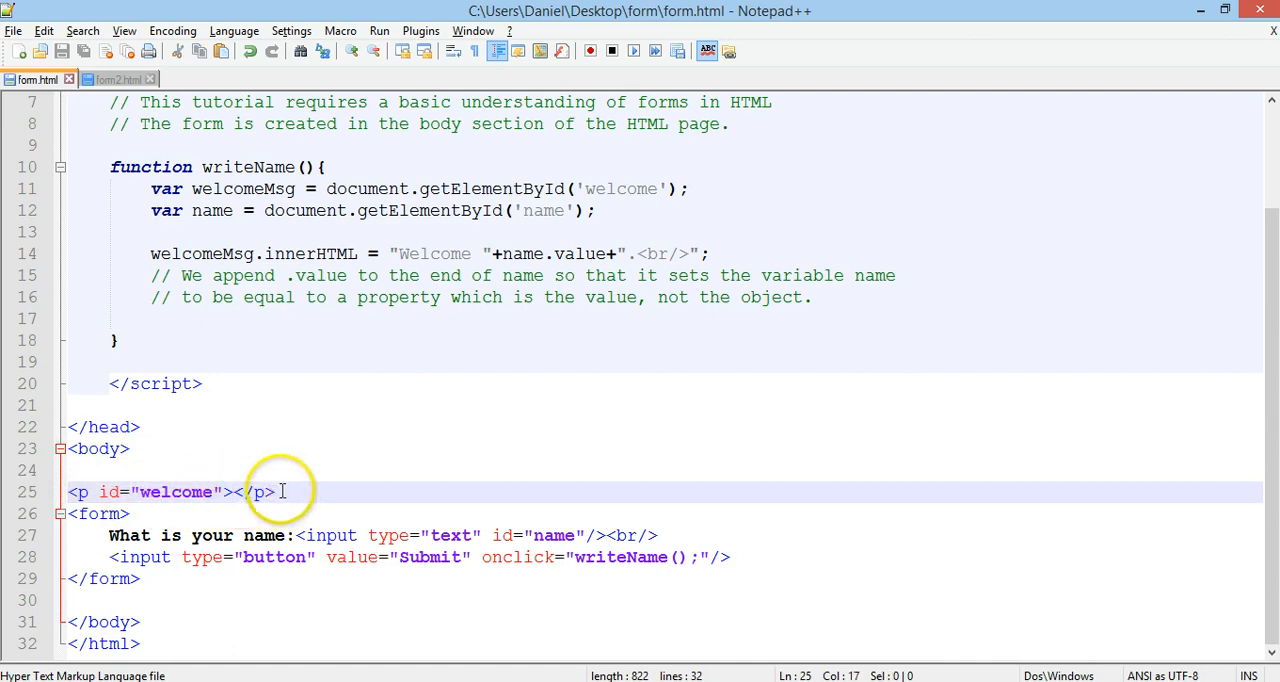
{"action": "type", "text": "hihh"}
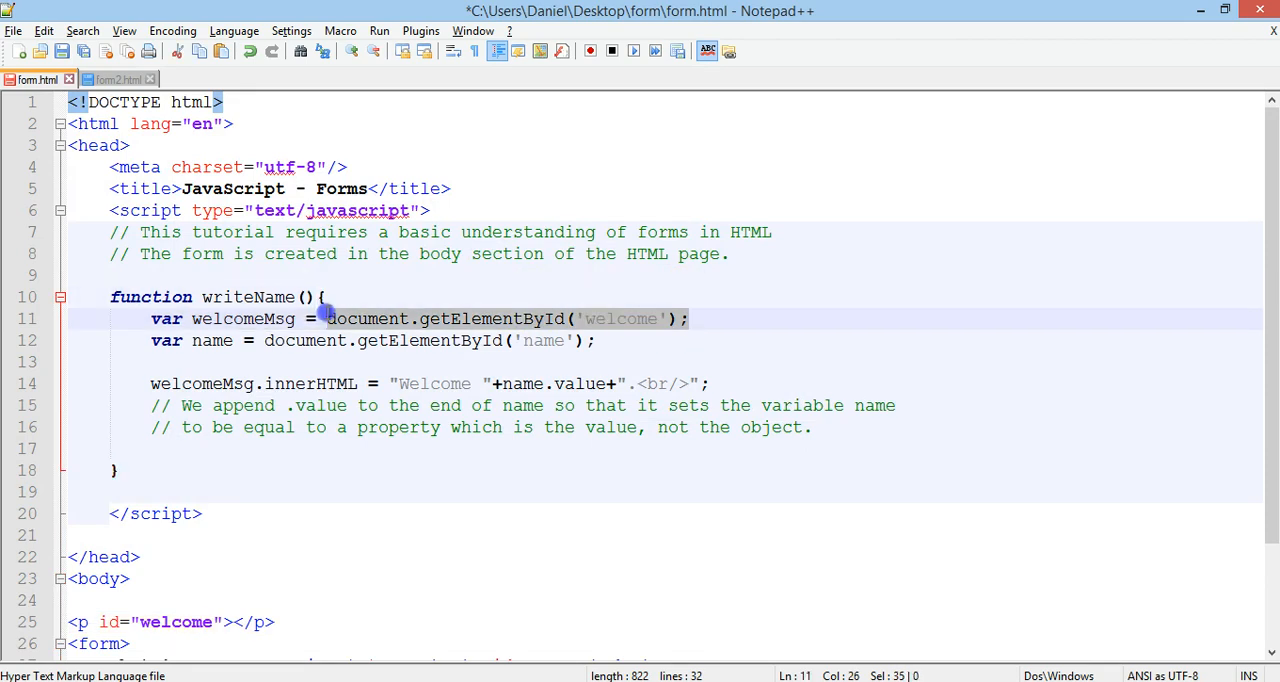
{"action": "left_click", "coordinate": [150, 340]}
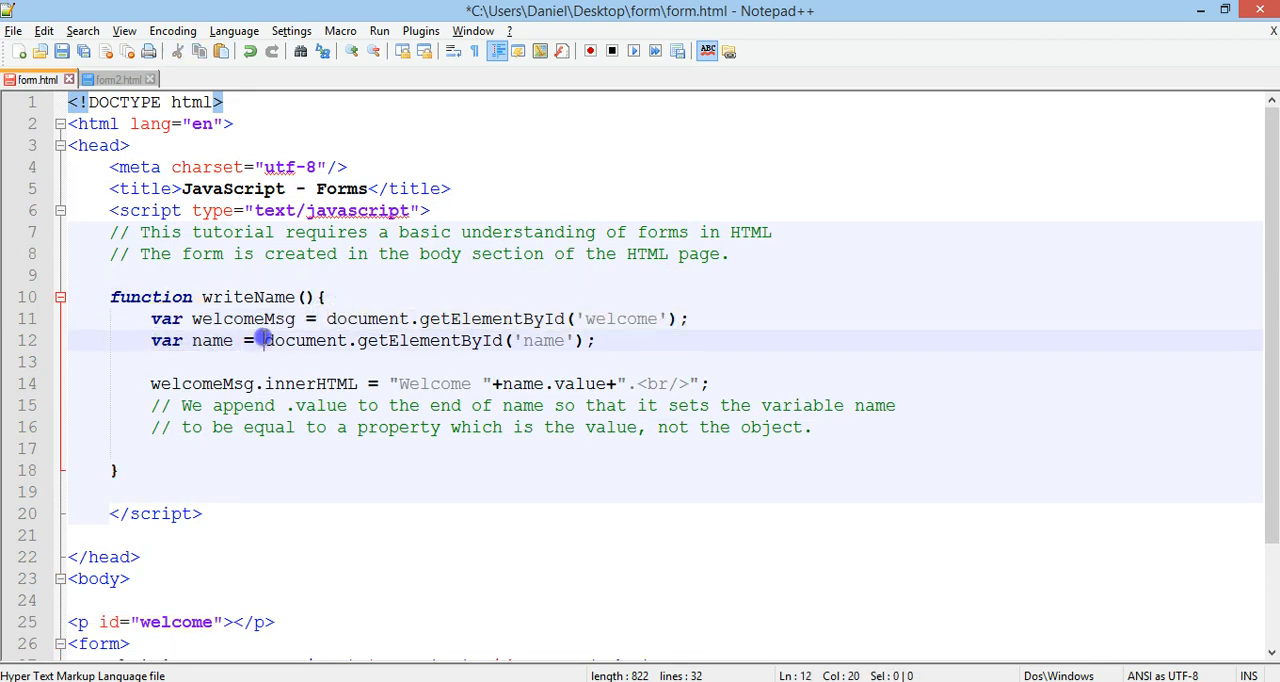
{"action": "left_click_drag", "start_coordinate": [264, 340], "coordinate": [502, 340]}
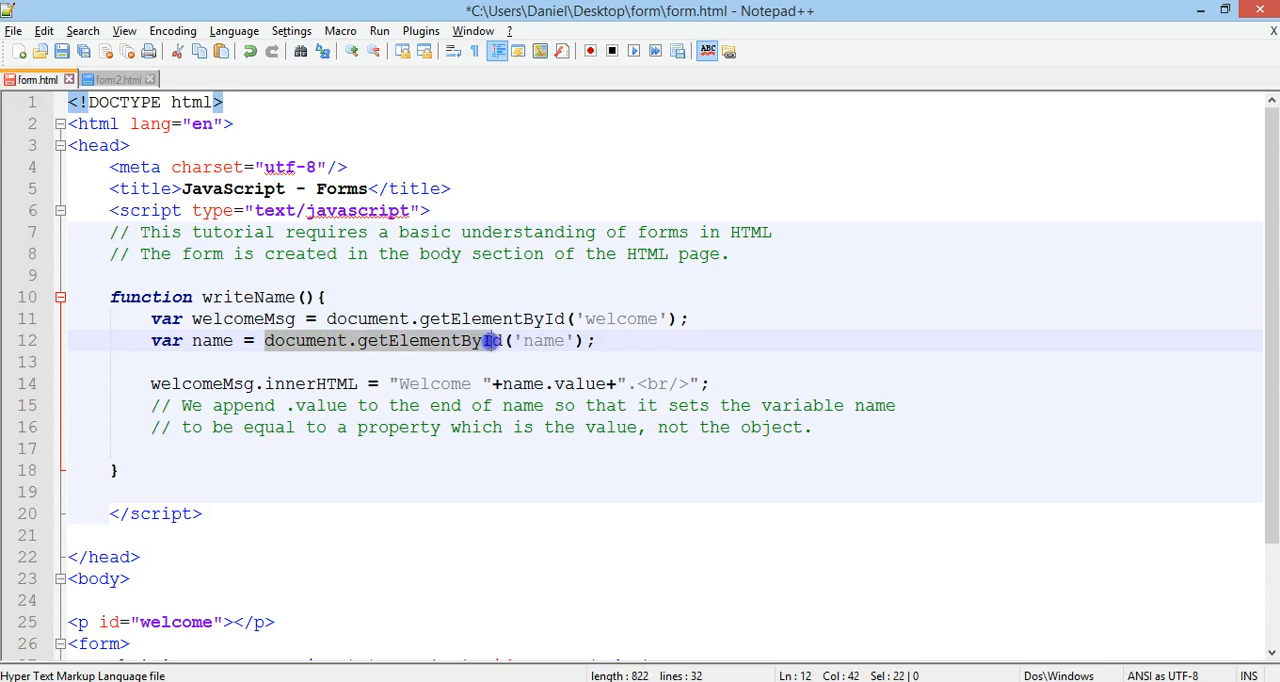
{"action": "double_click", "coordinate": [542, 340]}
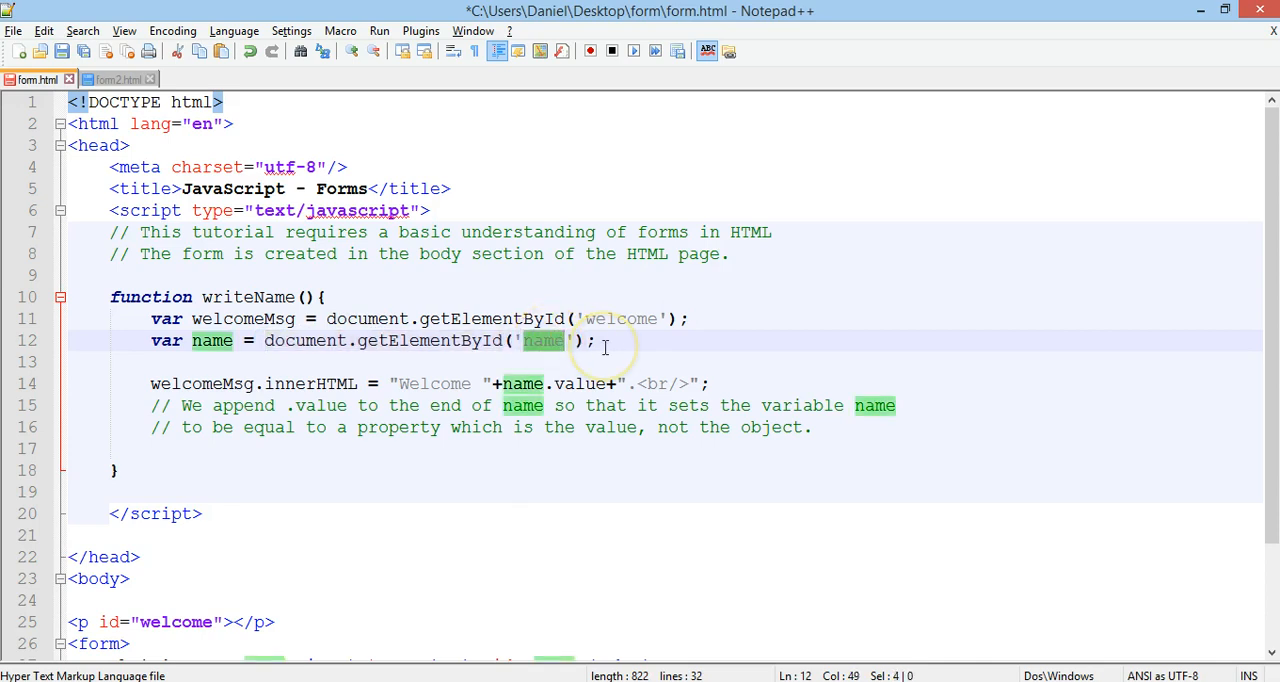
{"action": "scroll", "scroll_direction": "down", "scroll_amount": 3}
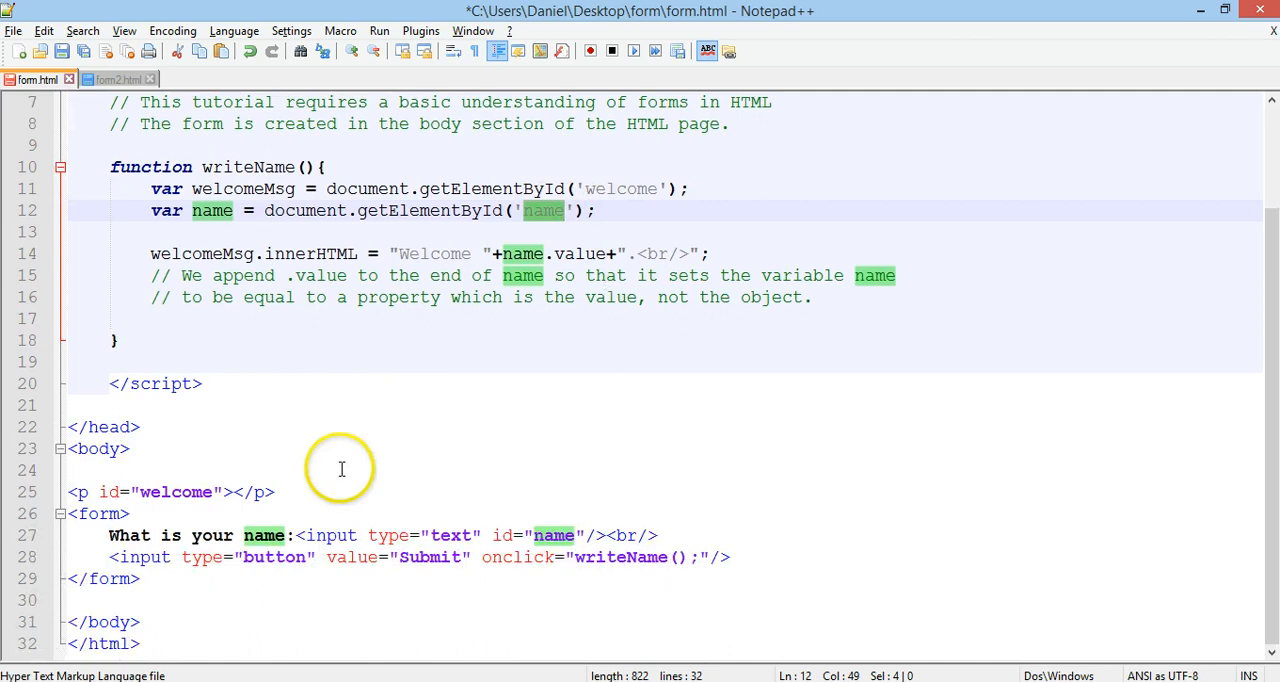
{"action": "mouse_move", "coordinate": [330, 536]}
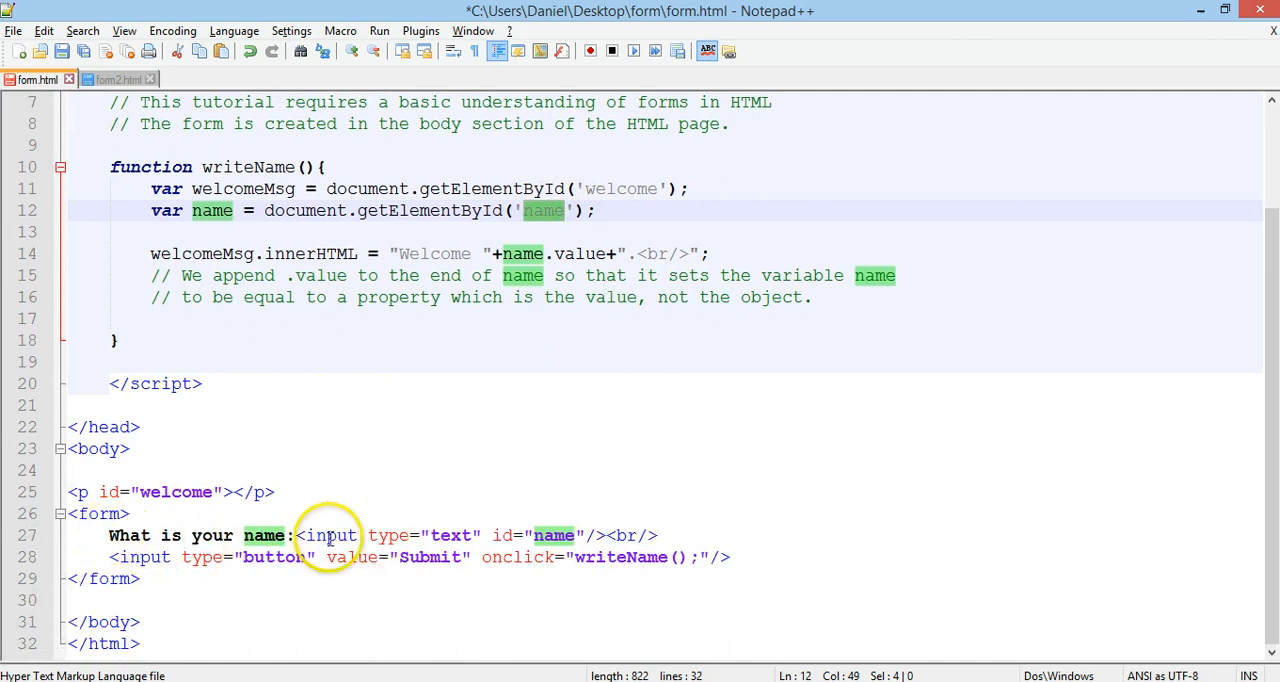
- Highlight the form's 'What is your name' label, the text input type and the writeName() submit call
{"action": "left_click", "coordinate": [108, 536]}
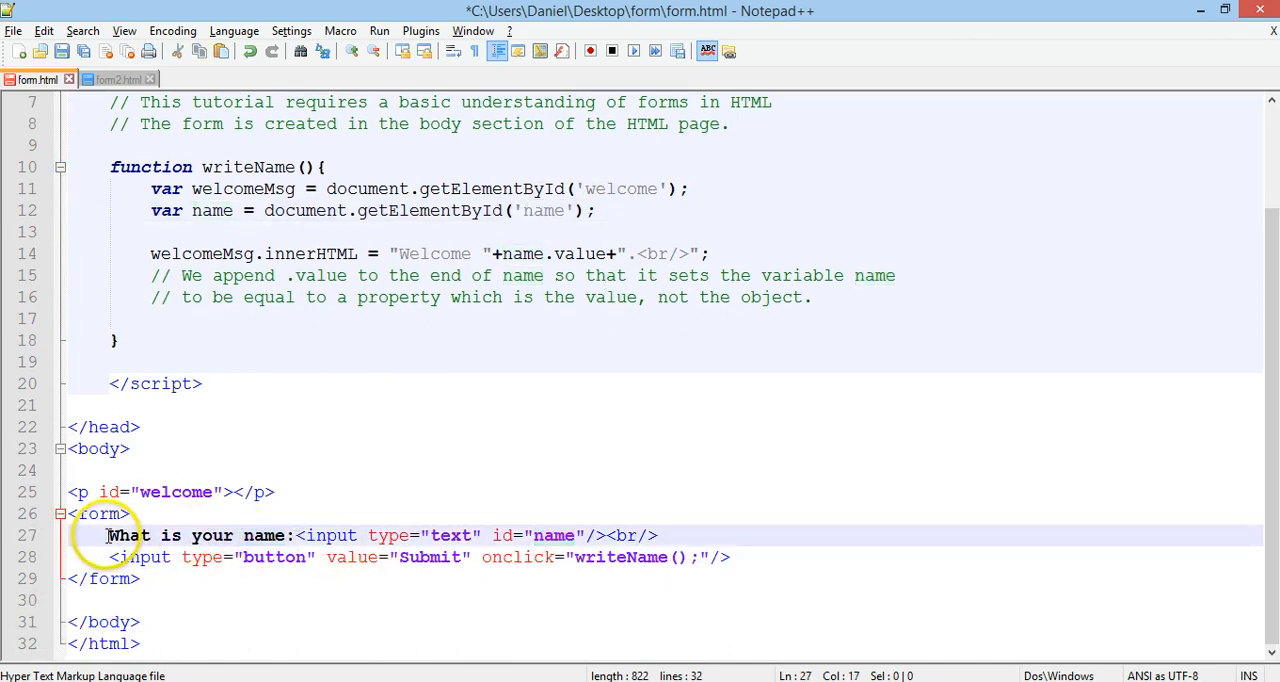
{"action": "left_click_drag", "start_coordinate": [108, 536], "coordinate": [292, 536]}
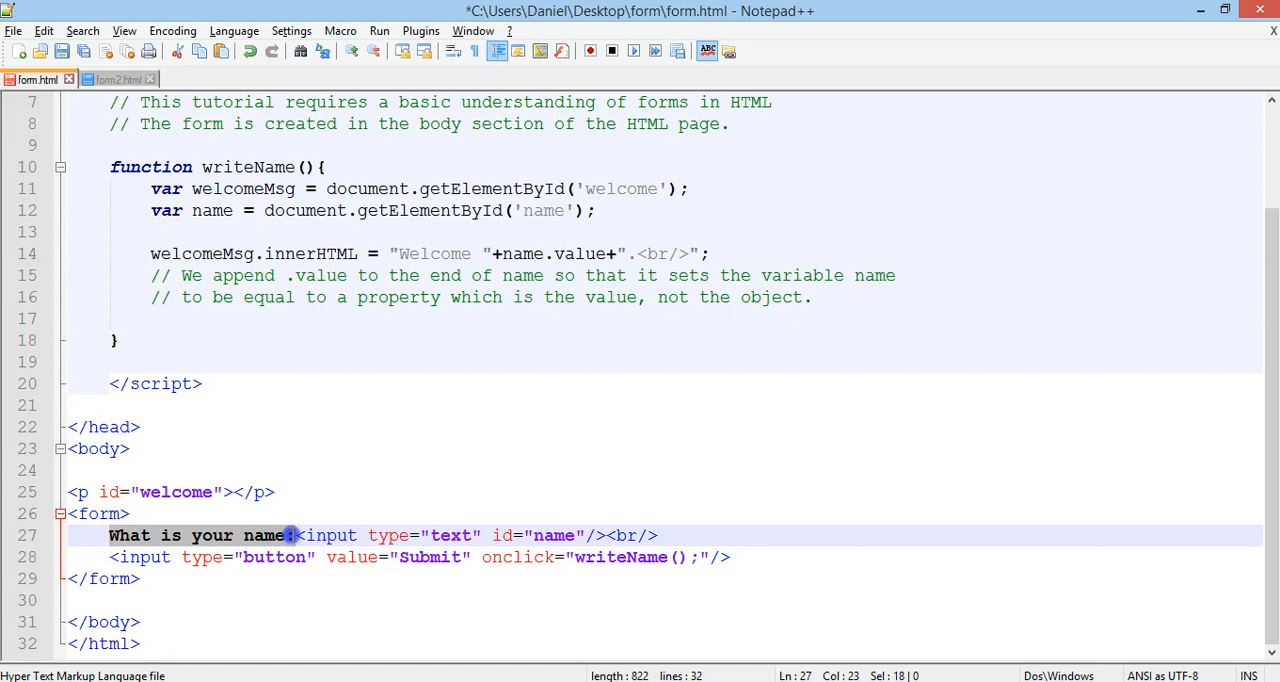
{"action": "mouse_move", "coordinate": [436, 544]}
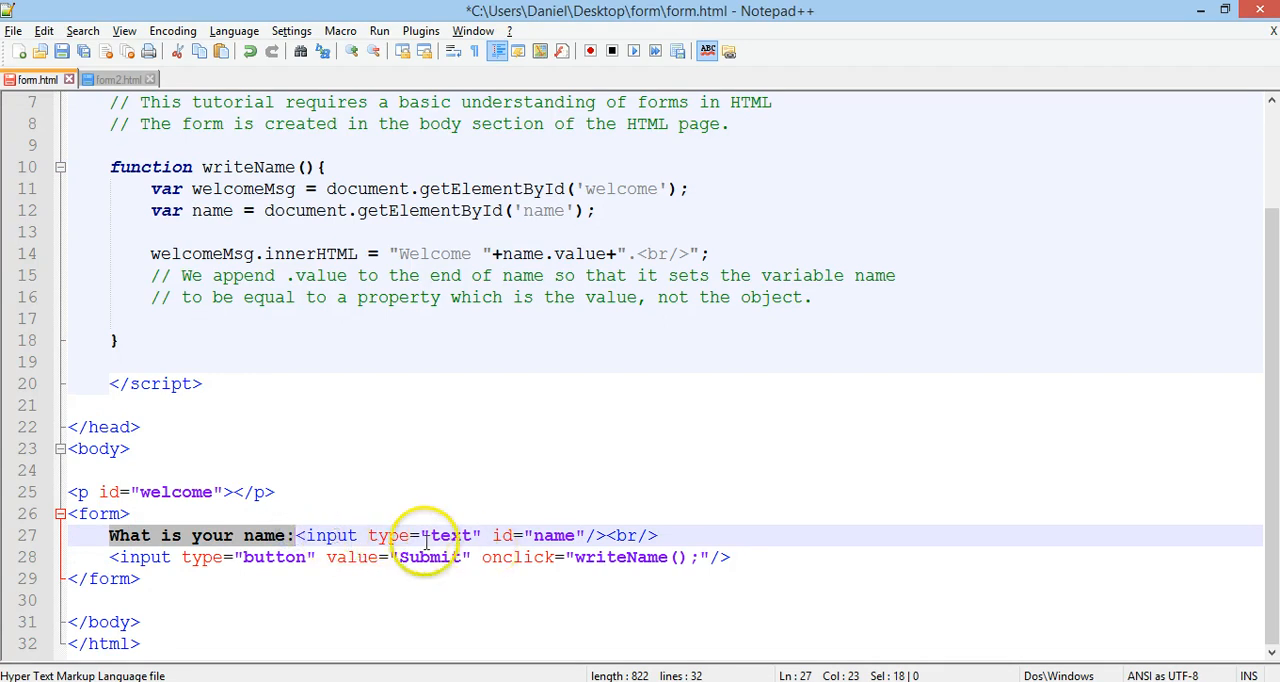
{"action": "double_click", "coordinate": [448, 536]}
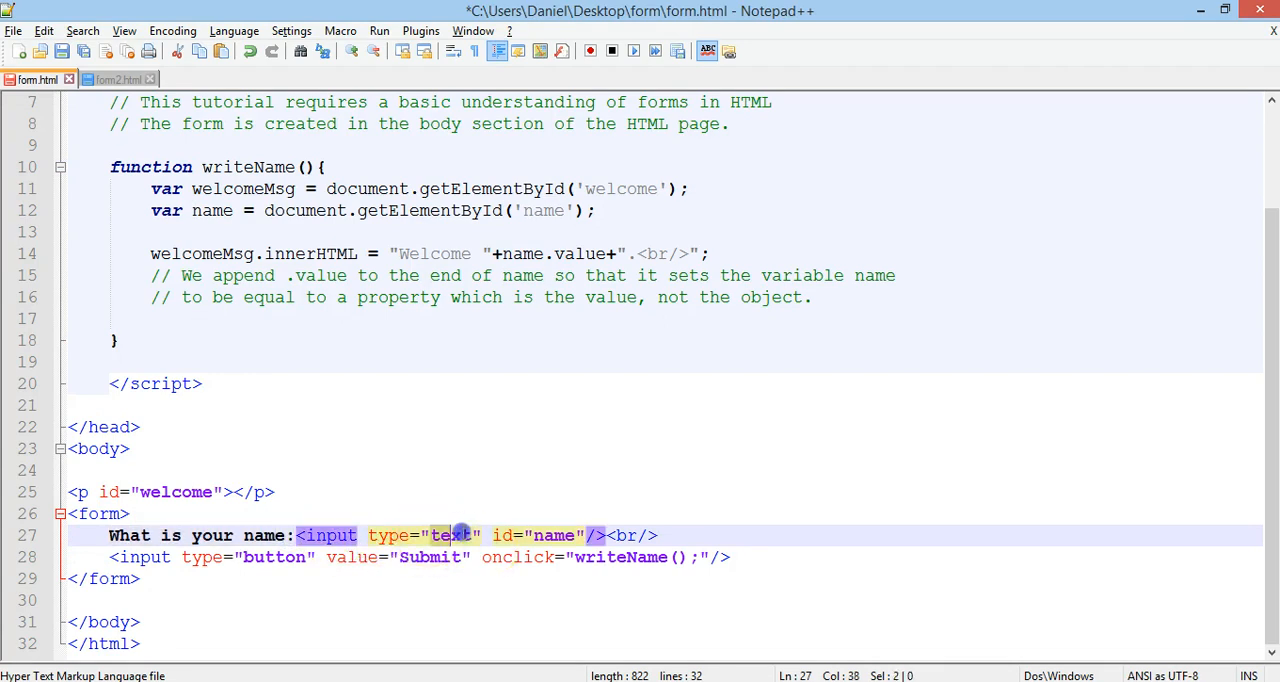
{"action": "double_click", "coordinate": [450, 536]}
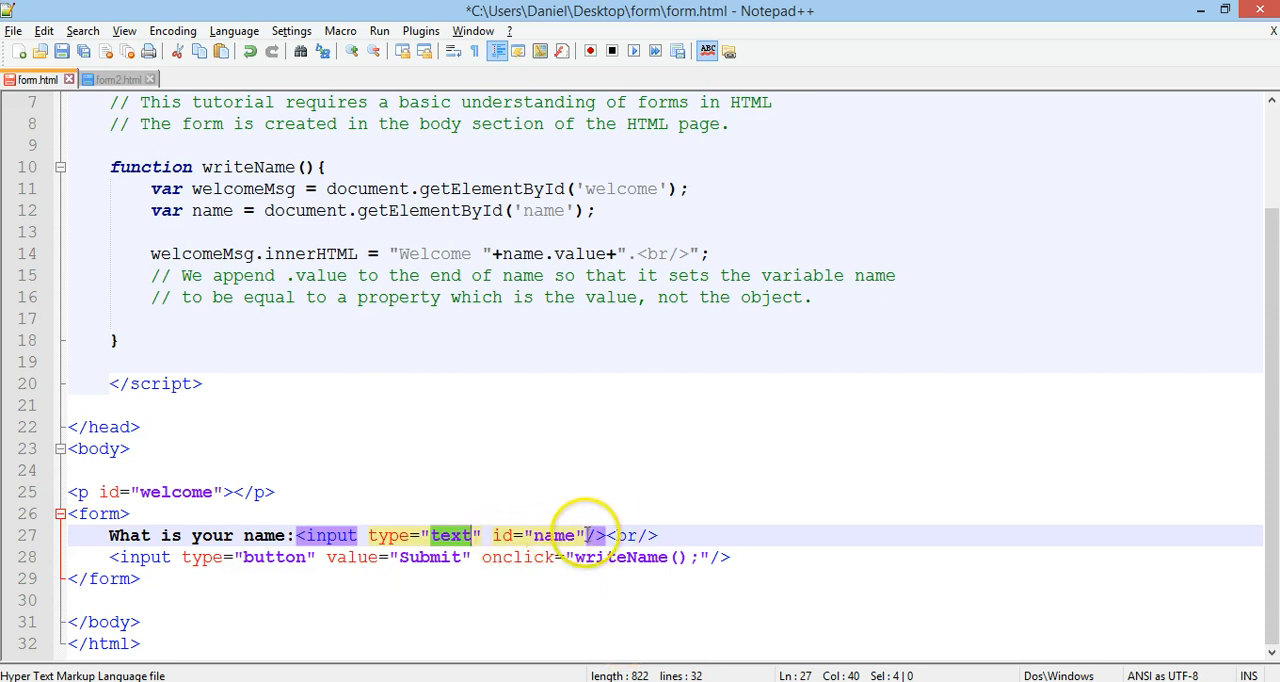
{"action": "mouse_move", "coordinate": [244, 536]}
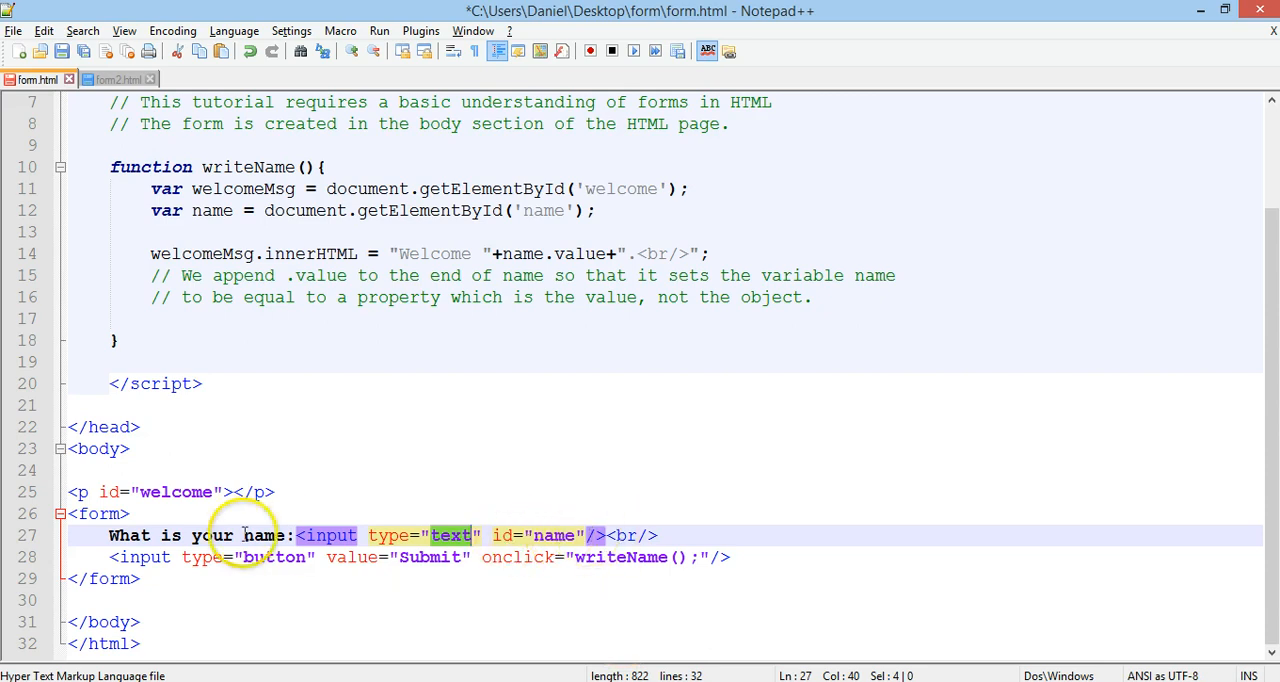
{"action": "mouse_move", "coordinate": [152, 556]}
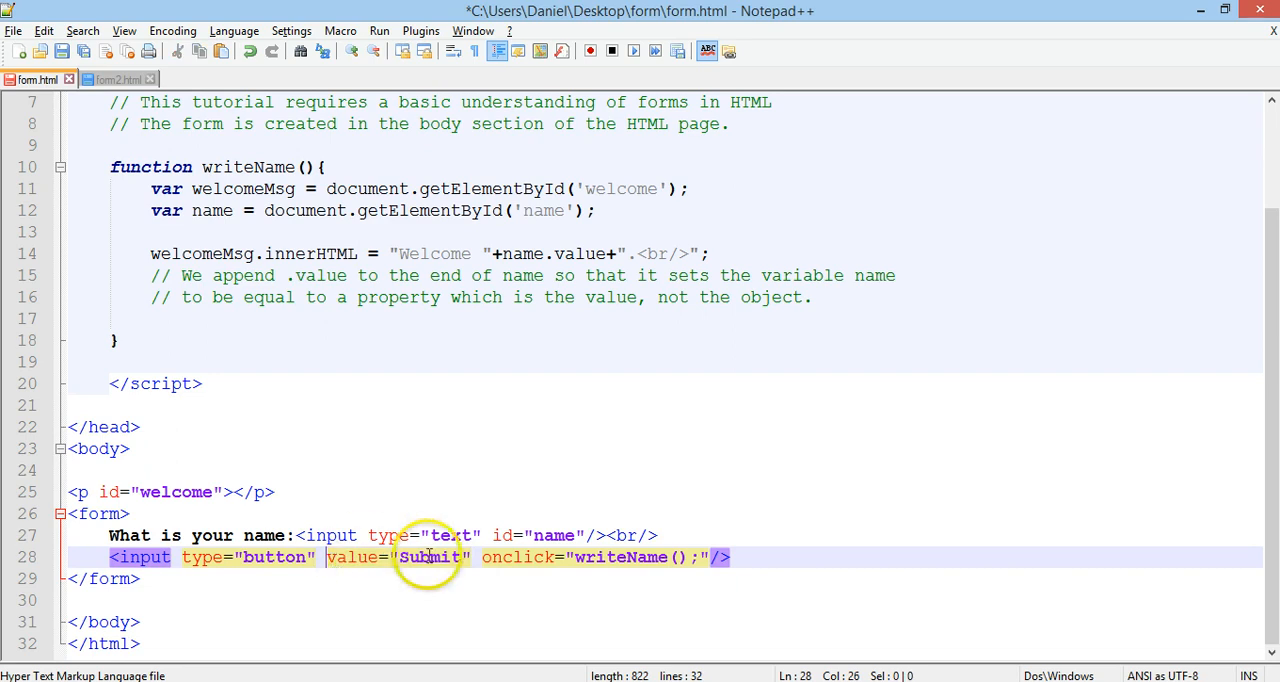
{"action": "double_click", "coordinate": [516, 556]}
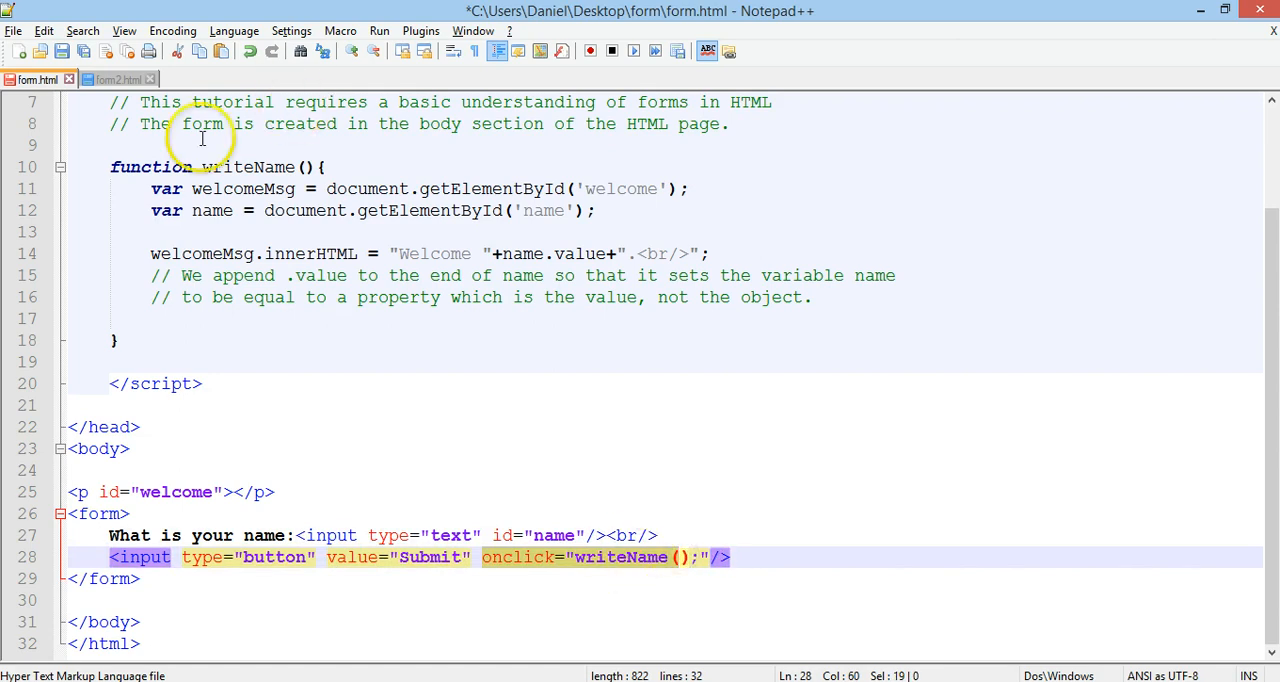
{"action": "mouse_move", "coordinate": [212, 556]}
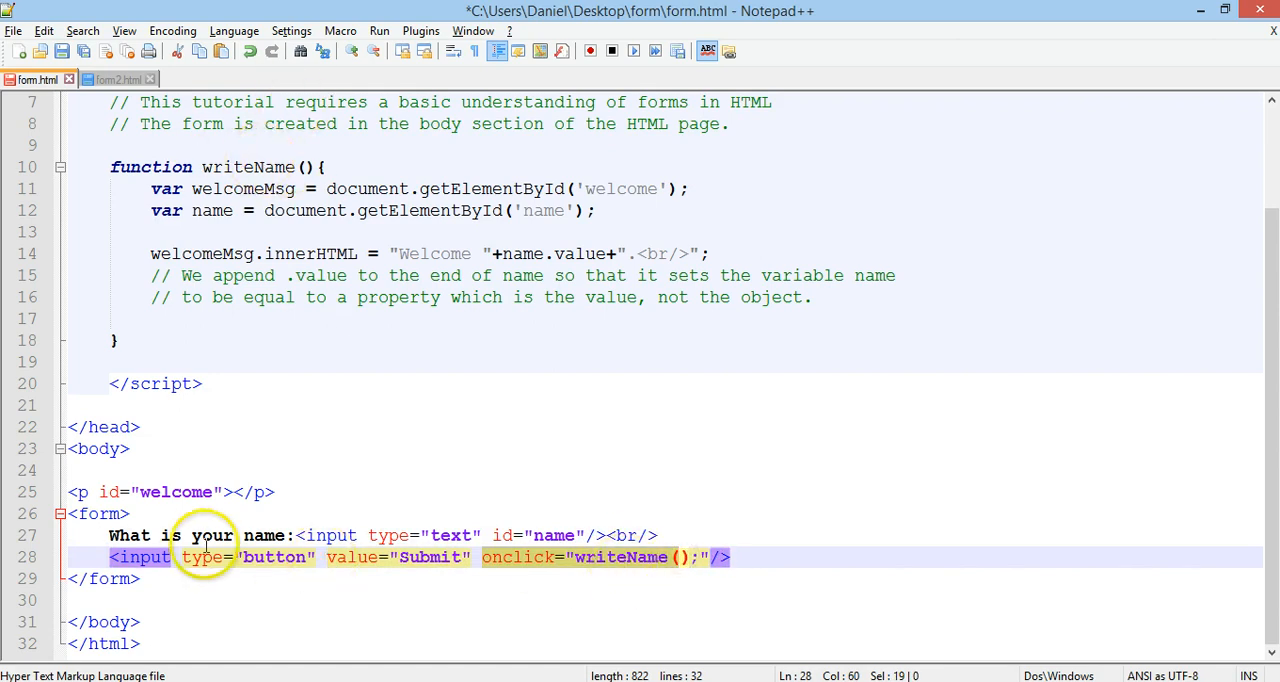
{"action": "mouse_move", "coordinate": [448, 536]}
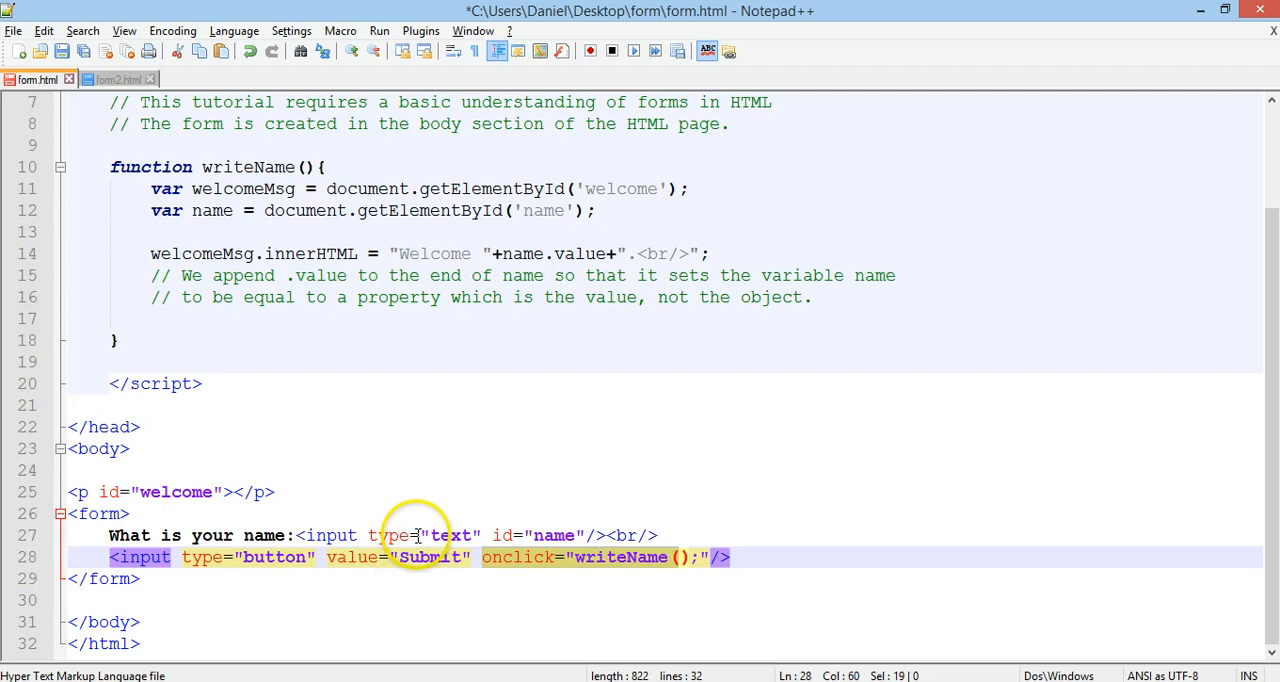
{"action": "mouse_move", "coordinate": [550, 536]}
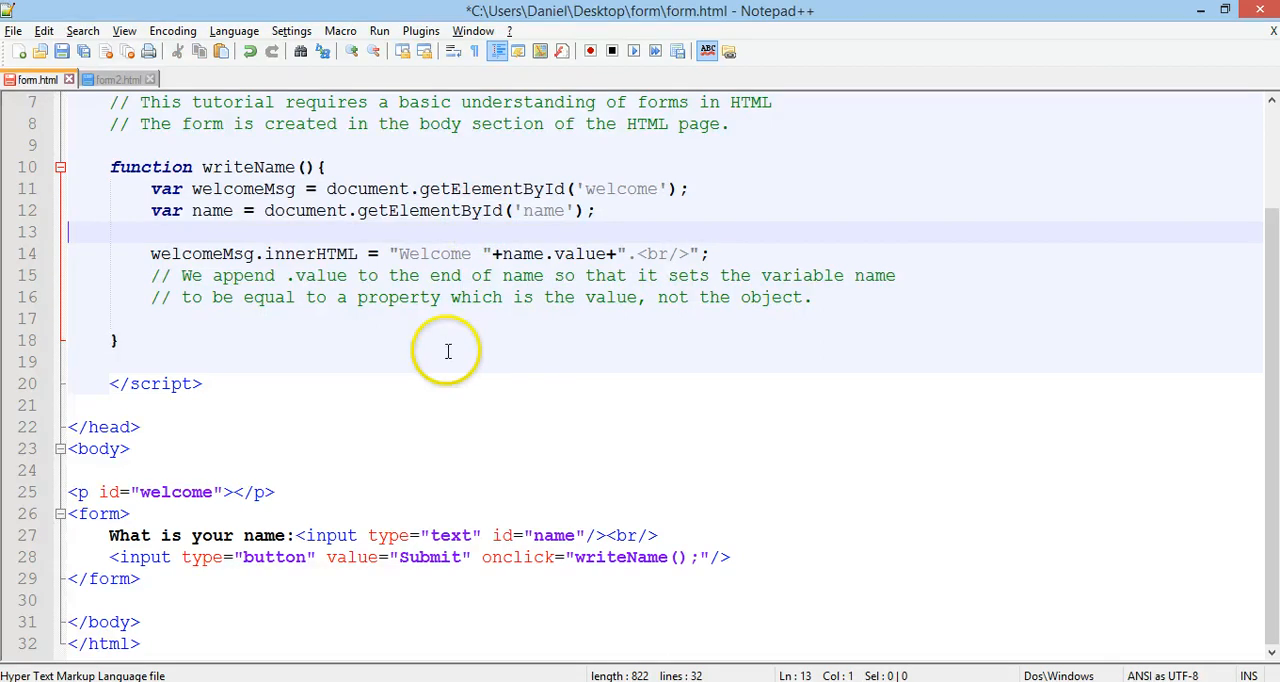
{"action": "mouse_move", "coordinate": [494, 346]}
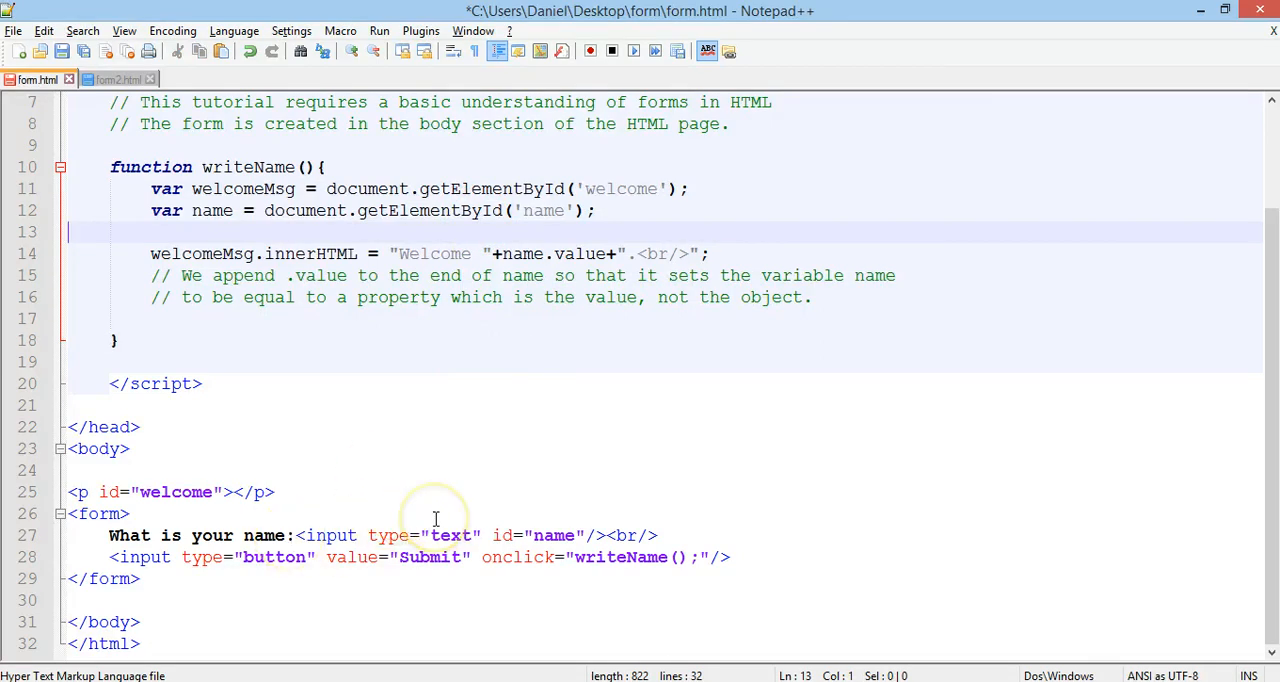
{"action": "mouse_move", "coordinate": [424, 284]}
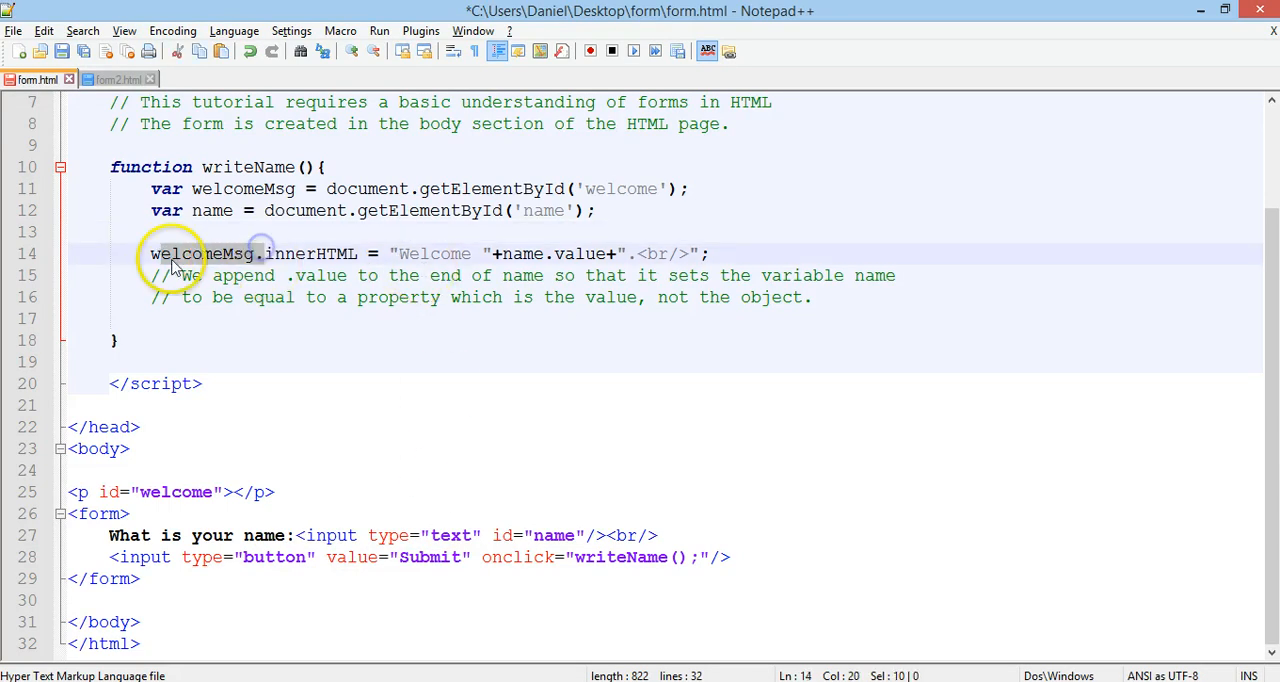
- Highlight the welcomeMsg line, its message string and the name.value part, then clear the selection
{"action": "left_click", "coordinate": [480, 252]}
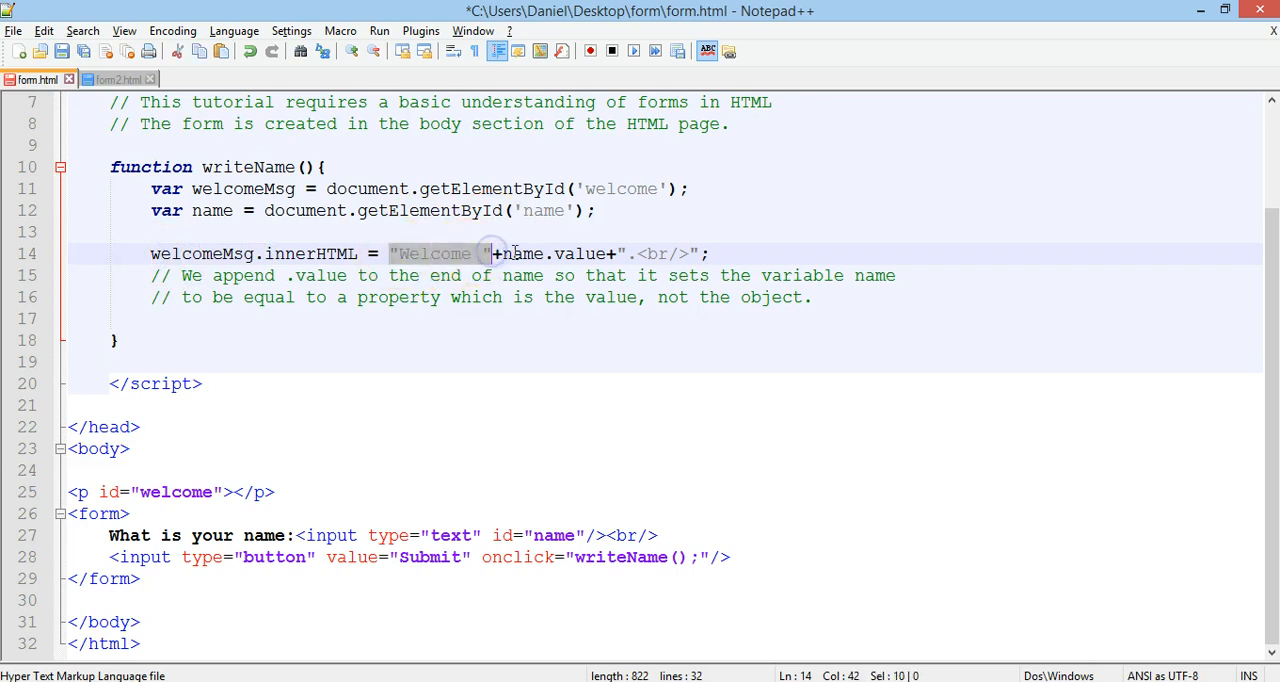
{"action": "left_click_drag", "start_coordinate": [492, 252], "coordinate": [616, 252]}
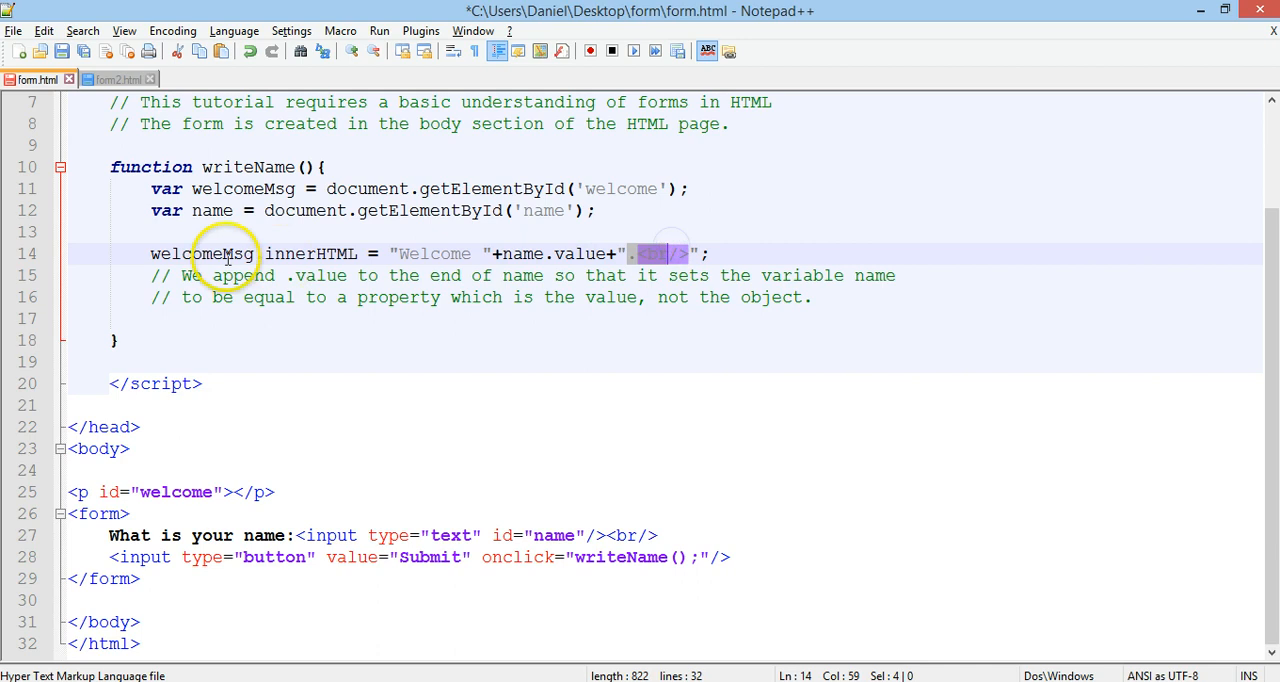
{"action": "mouse_move", "coordinate": [384, 252]}
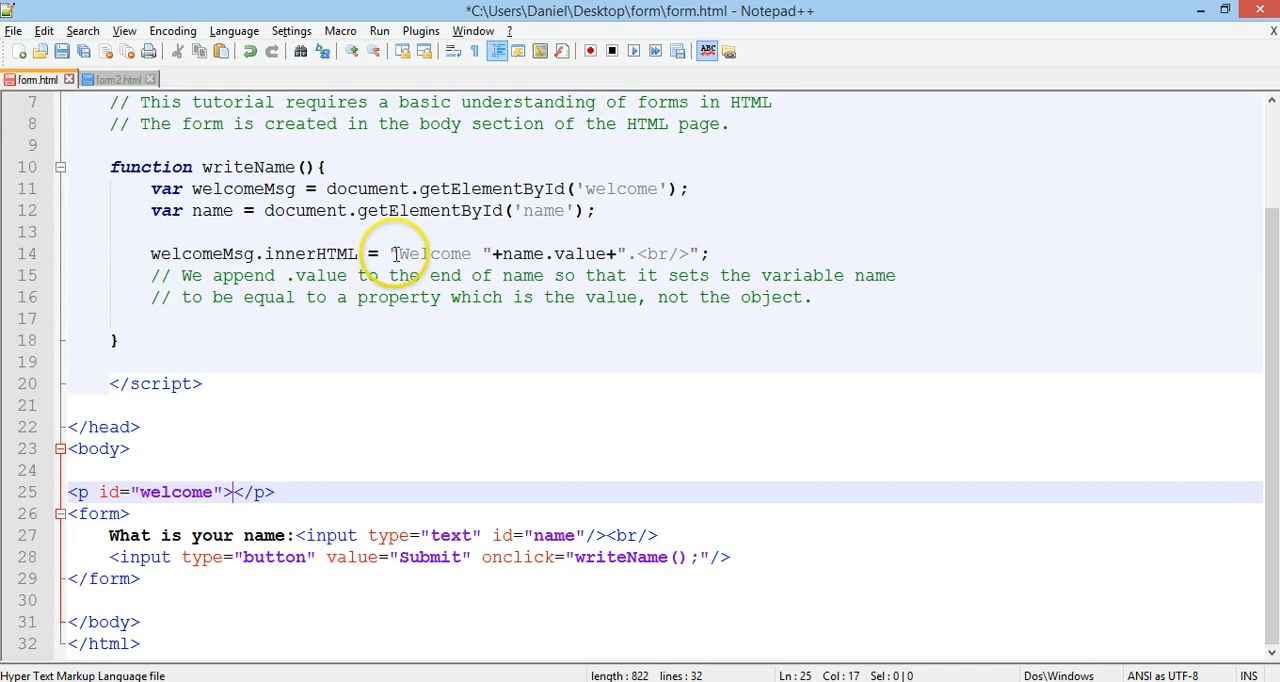
{"action": "double_click", "coordinate": [434, 252]}
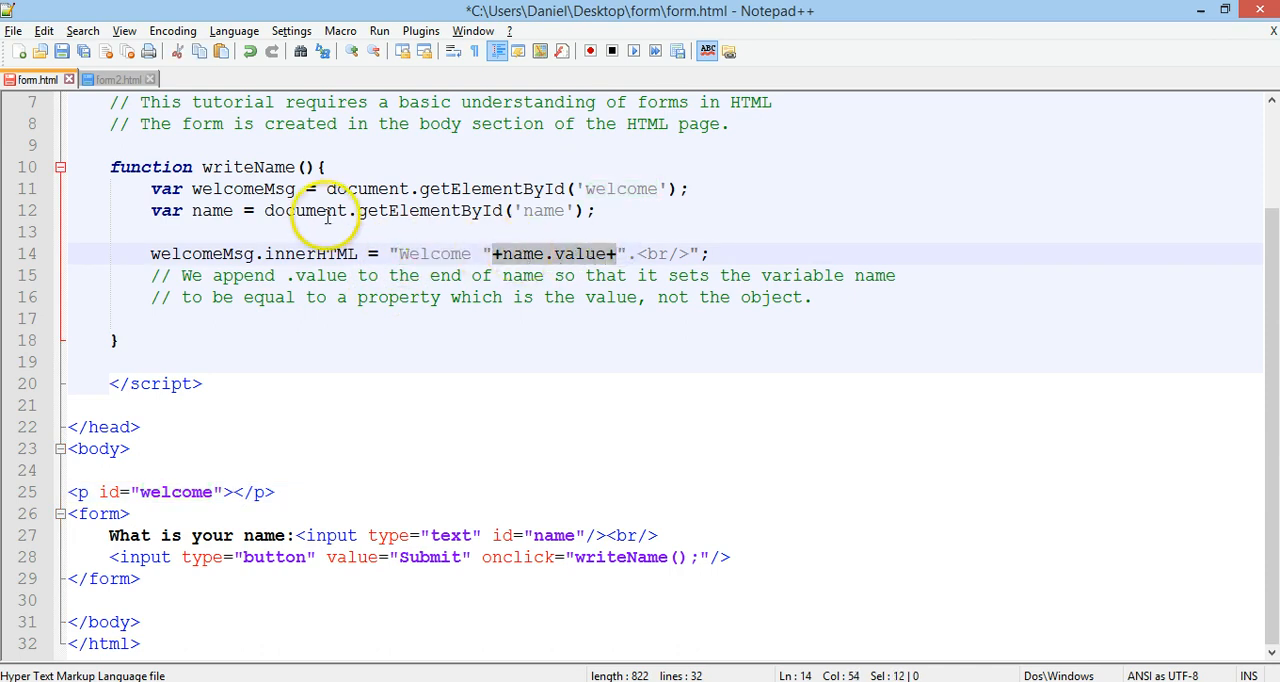
{"action": "mouse_move", "coordinate": [484, 314]}
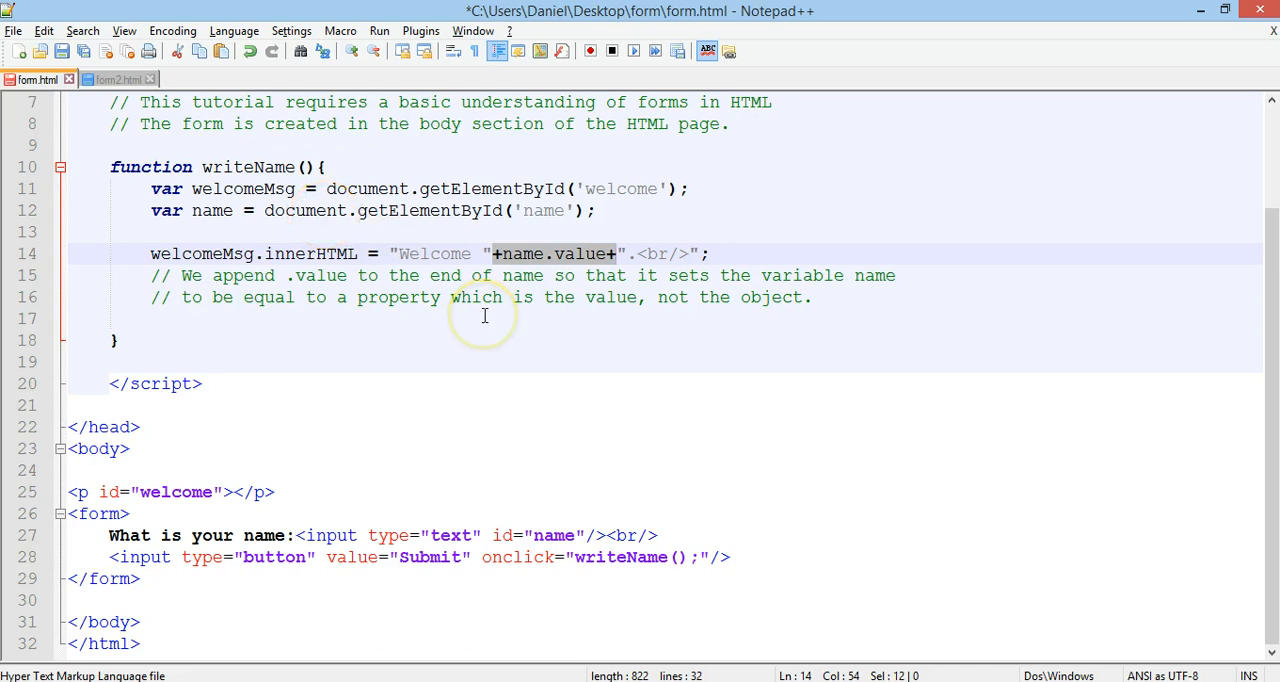
{"action": "mouse_move", "coordinate": [508, 544]}
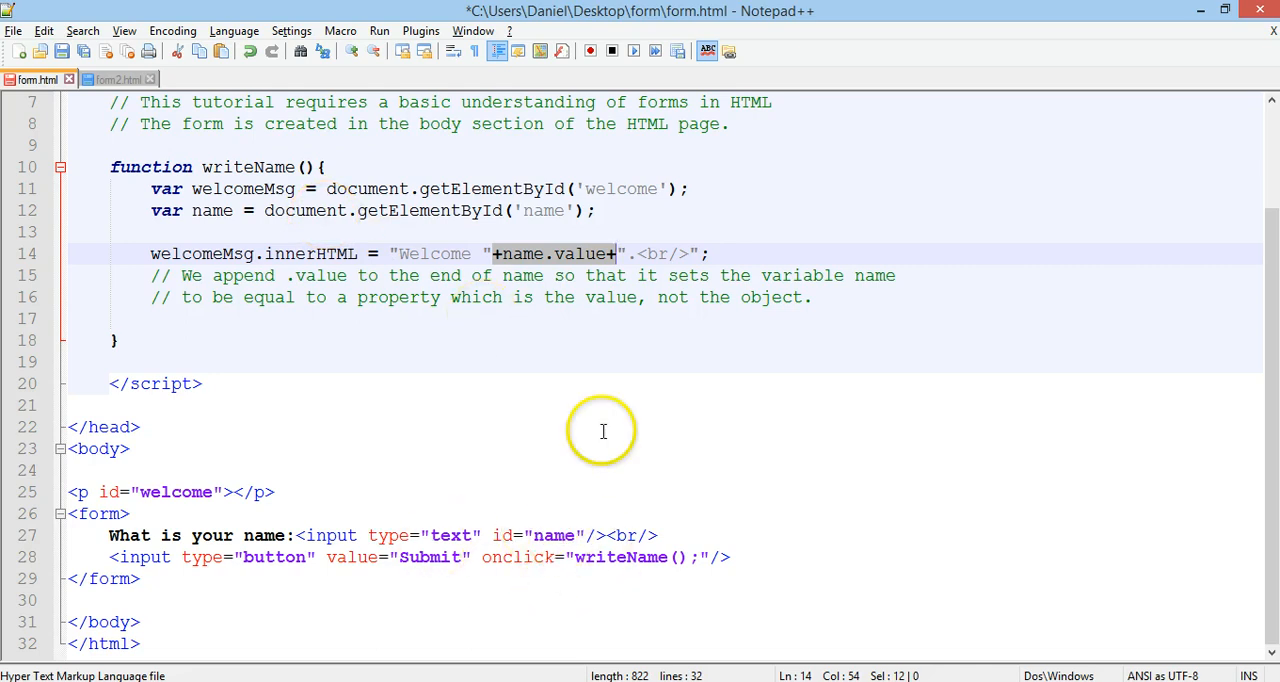
{"action": "left_click", "coordinate": [668, 252]}
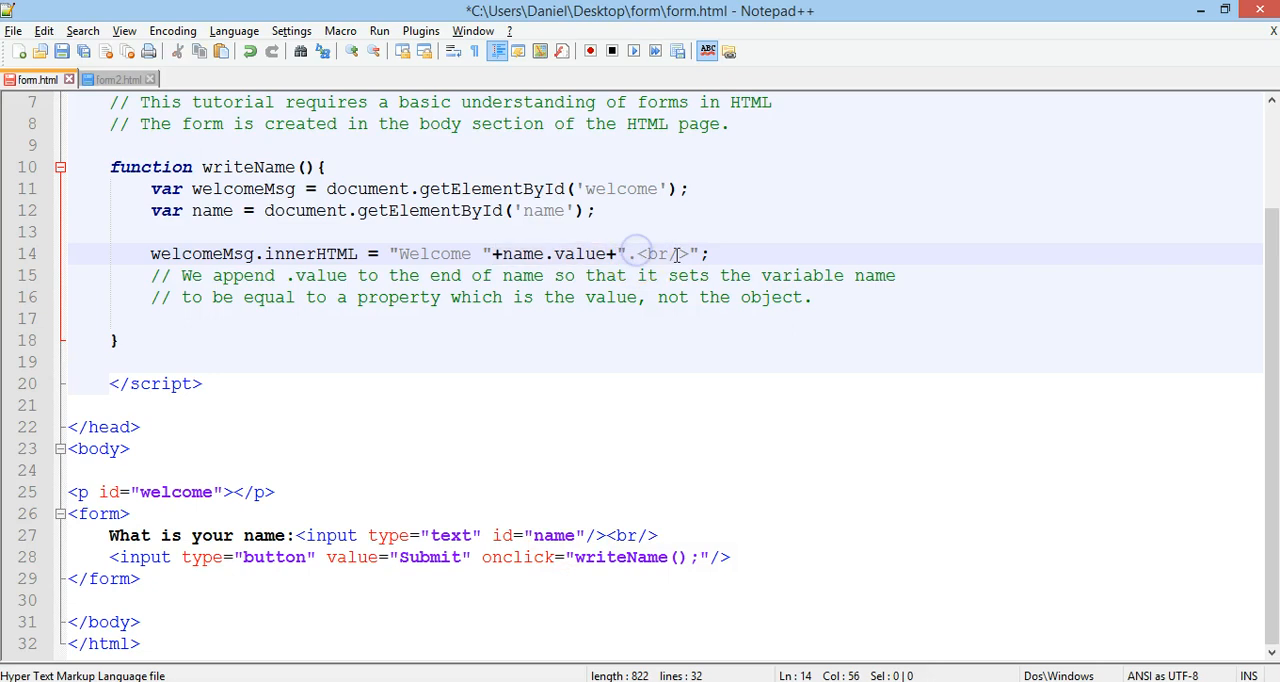
- Launch form.html in Chrome and enter the name Daniel to submit it
{"action": "left_click", "coordinate": [380, 30]}
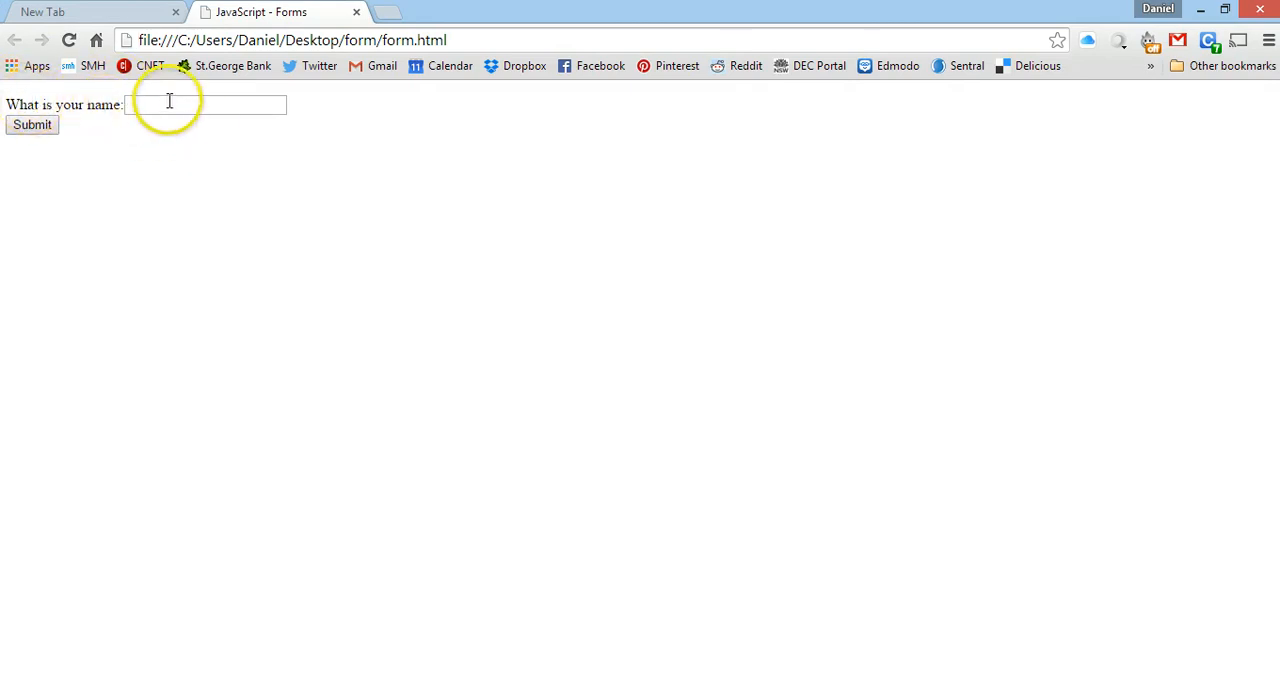
{"action": "type", "text": "Daniel"}
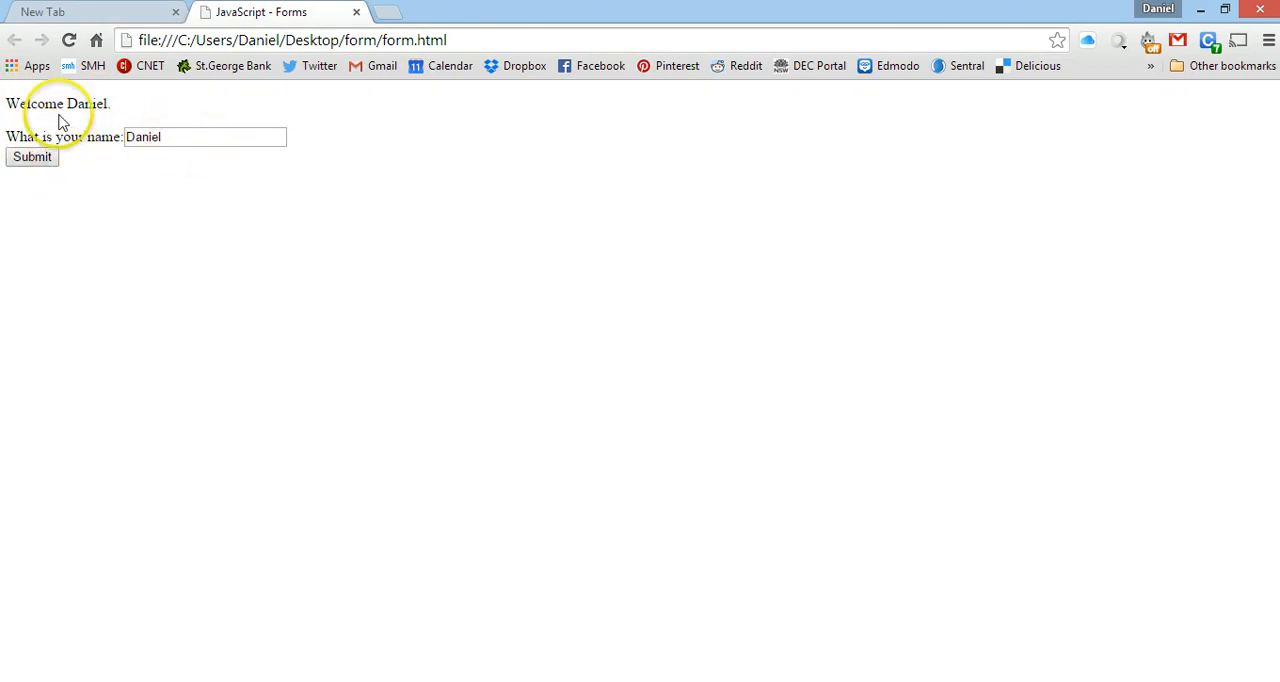
{"action": "mouse_move", "coordinate": [82, 478]}
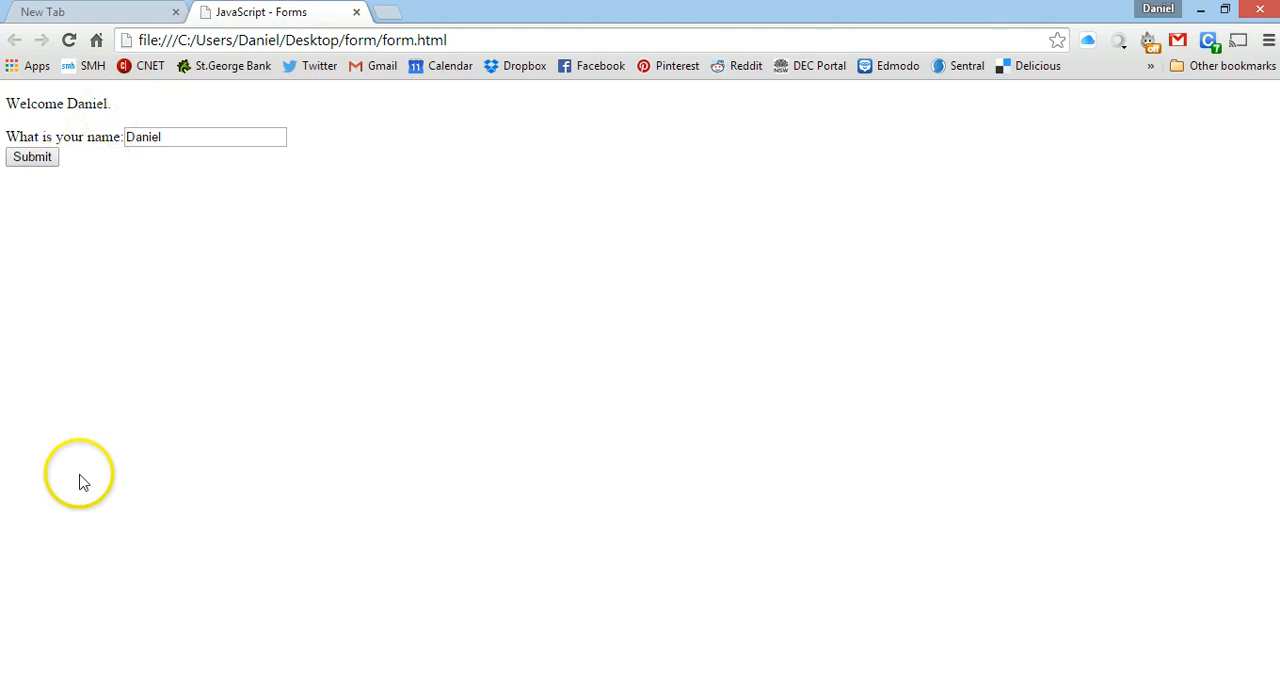
{"action": "mouse_move", "coordinate": [144, 406]}
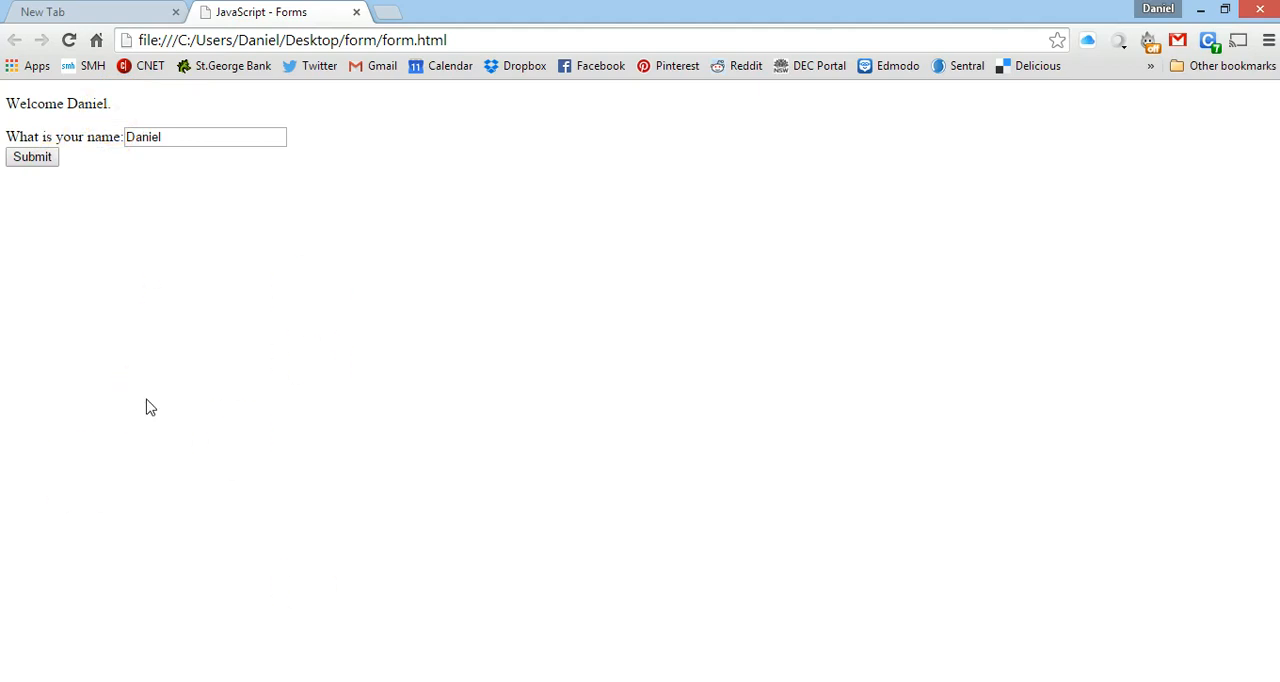
{"action": "mouse_move", "coordinate": [216, 194]}
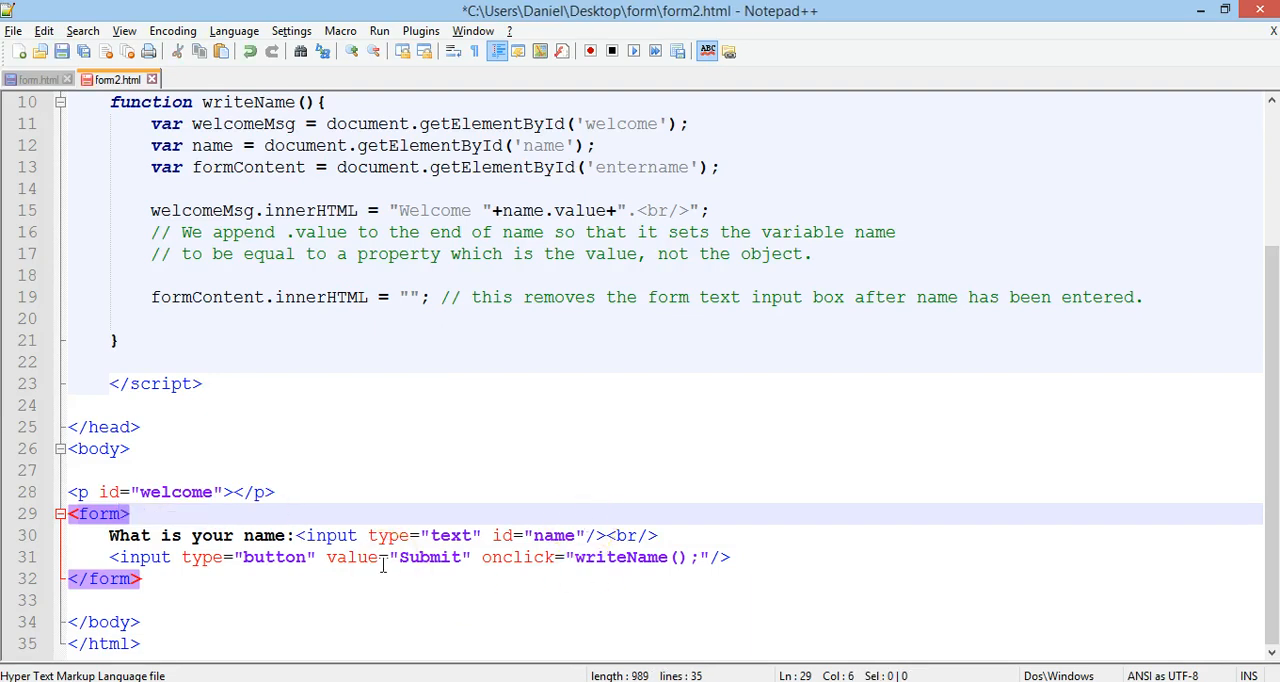
- Add id="entername" to the form tag so writeName can fetch and empty it
{"action": "type", "text": "id=\"entername\""}
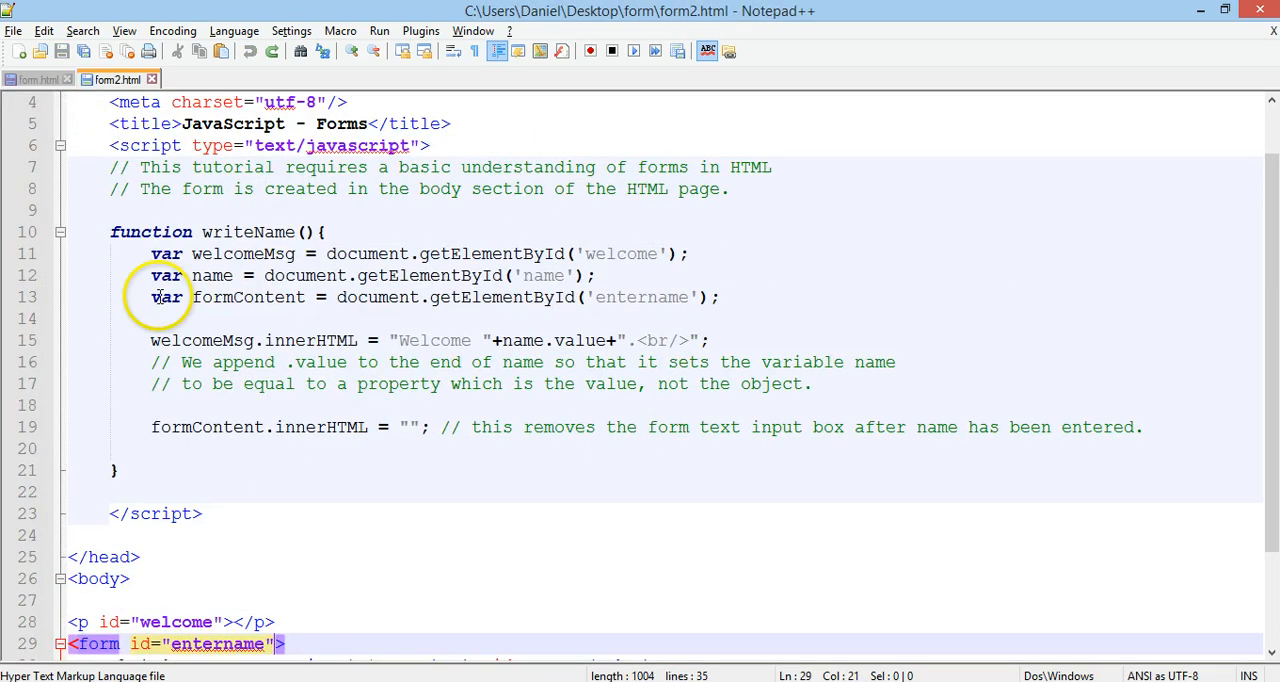
{"action": "mouse_move", "coordinate": [290, 296]}
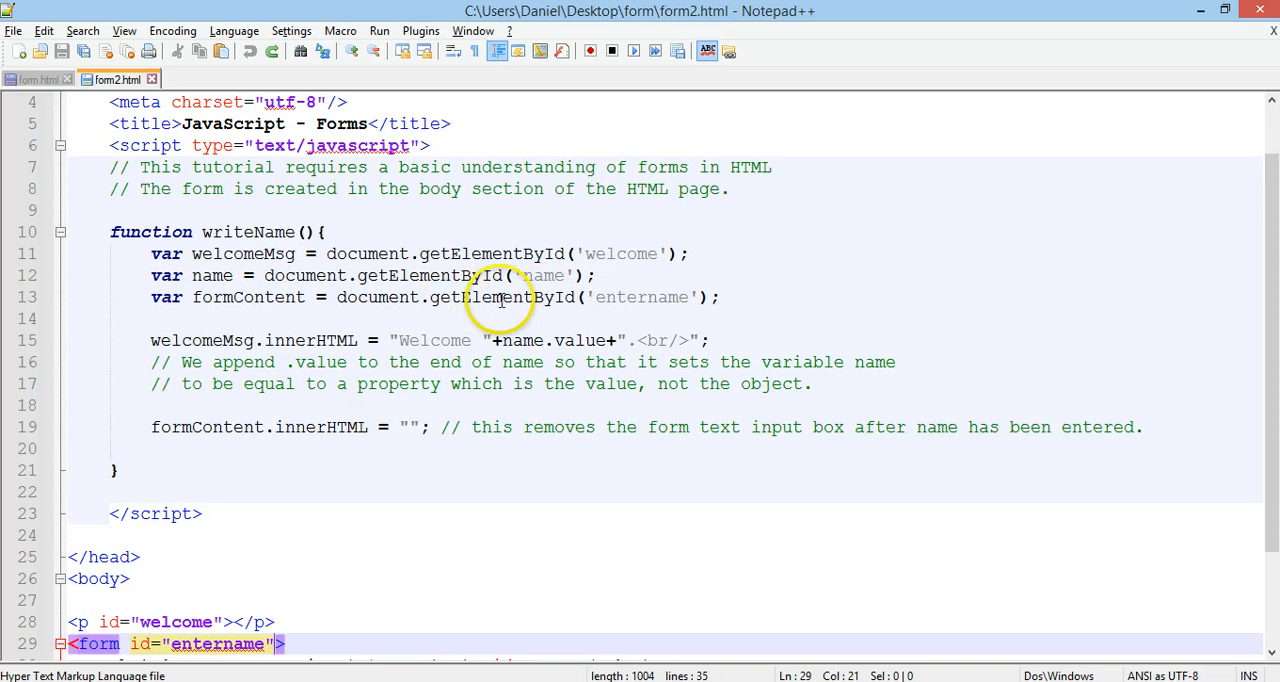
{"action": "mouse_move", "coordinate": [636, 296]}
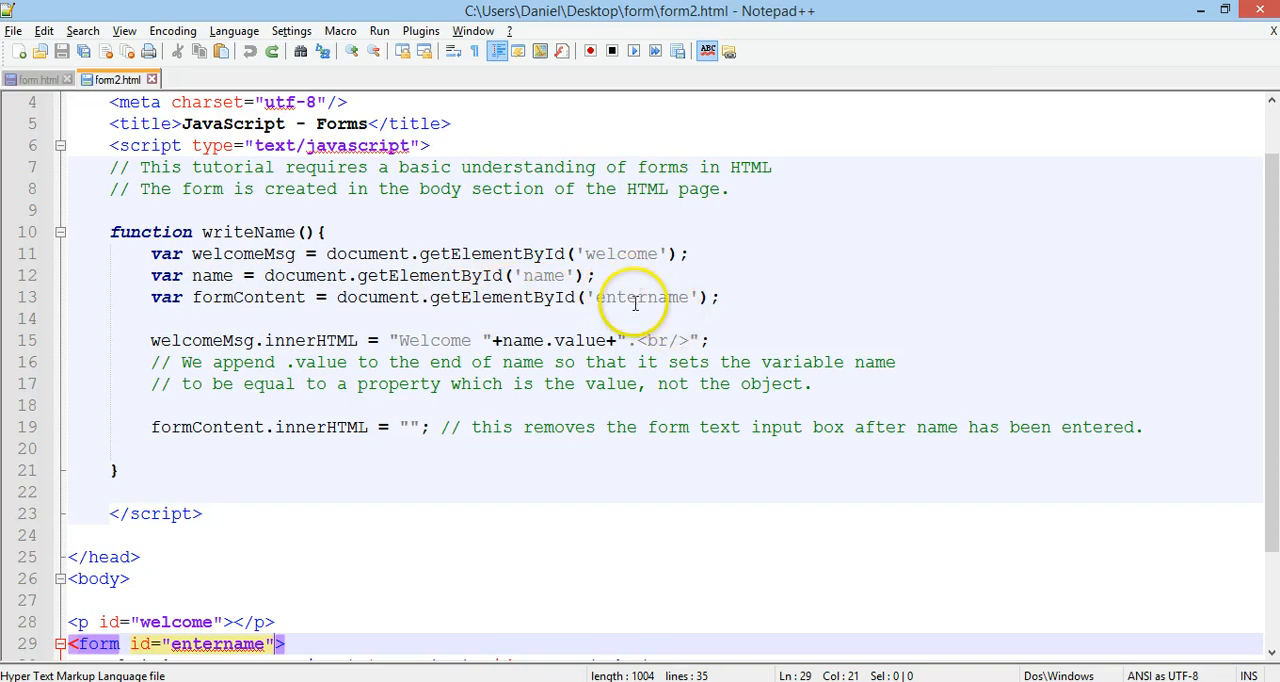
{"action": "scroll", "scroll_direction": "down", "scroll_amount": 3}
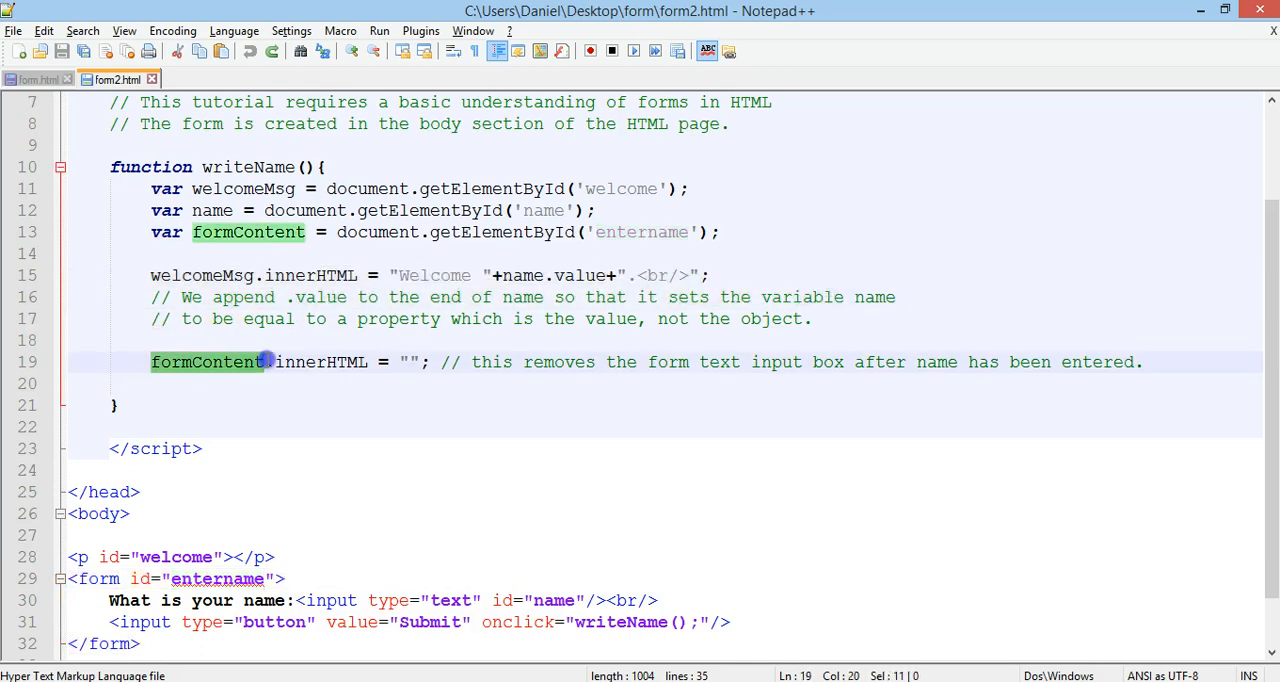
{"action": "mouse_move", "coordinate": [210, 296]}
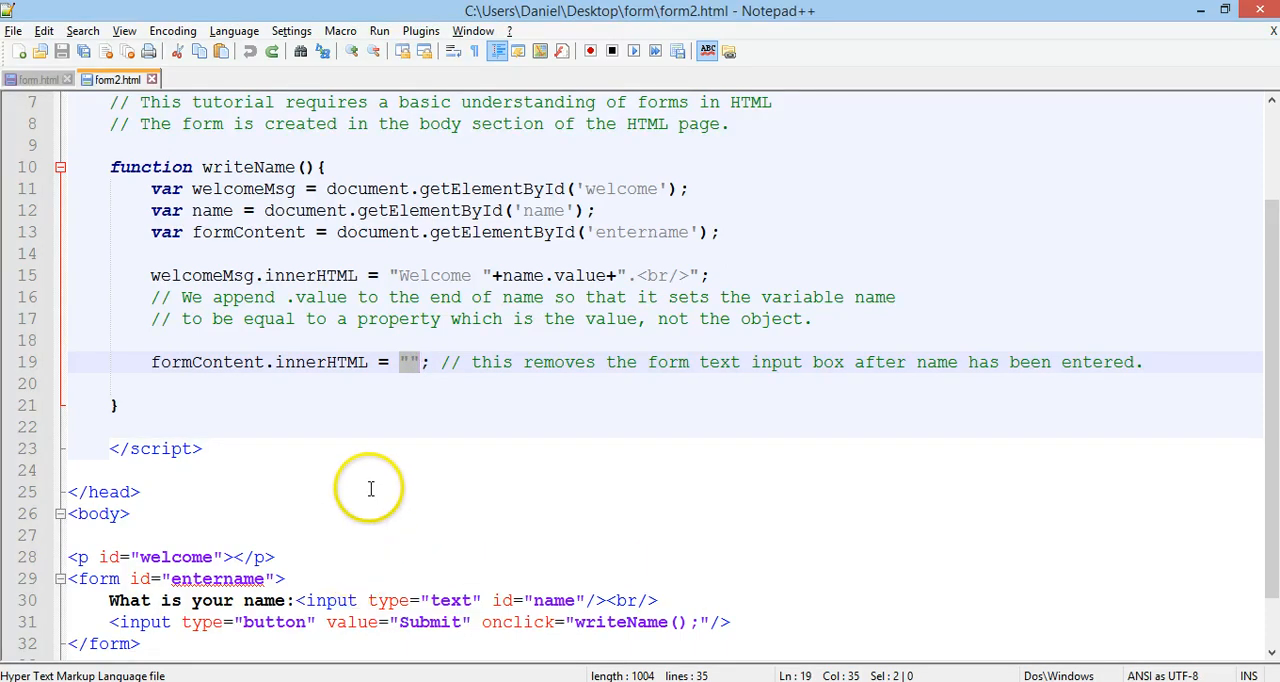
{"action": "mouse_move", "coordinate": [408, 362]}
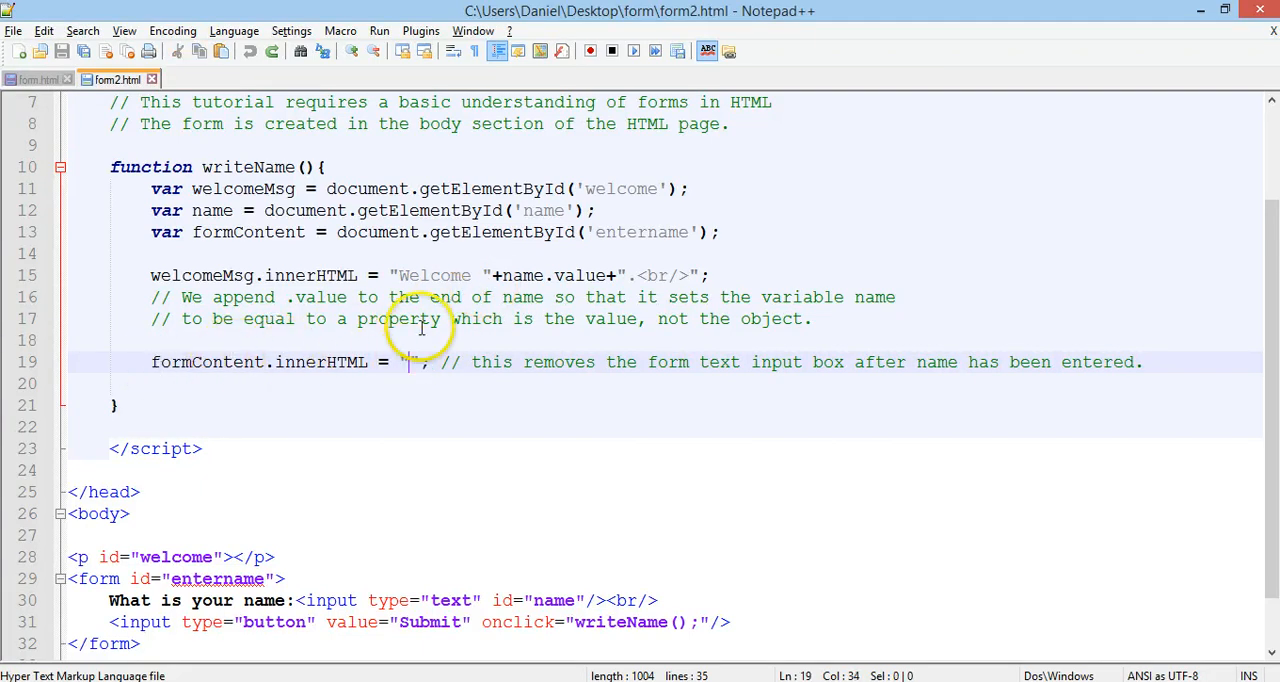
{"action": "left_click", "coordinate": [378, 30]}
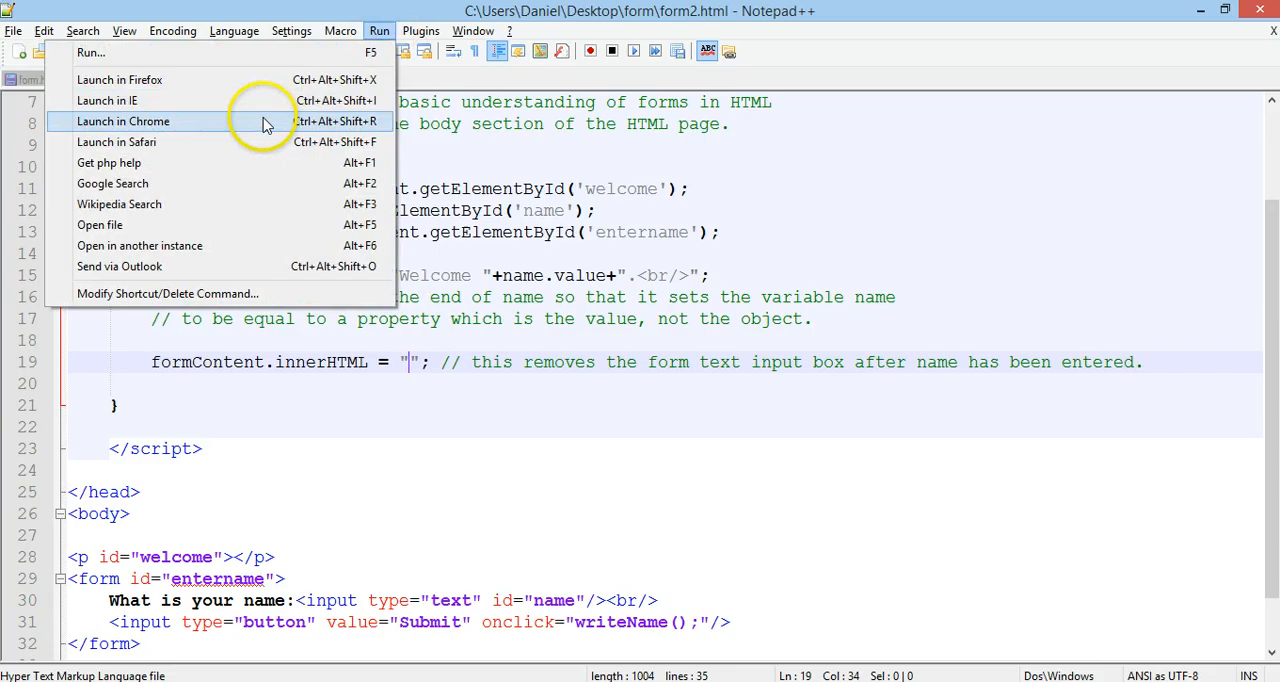
- Launch form2.html in Chrome and submit Daniel so only 'Welcome Daniel.' remains
{"action": "left_click", "coordinate": [124, 120]}
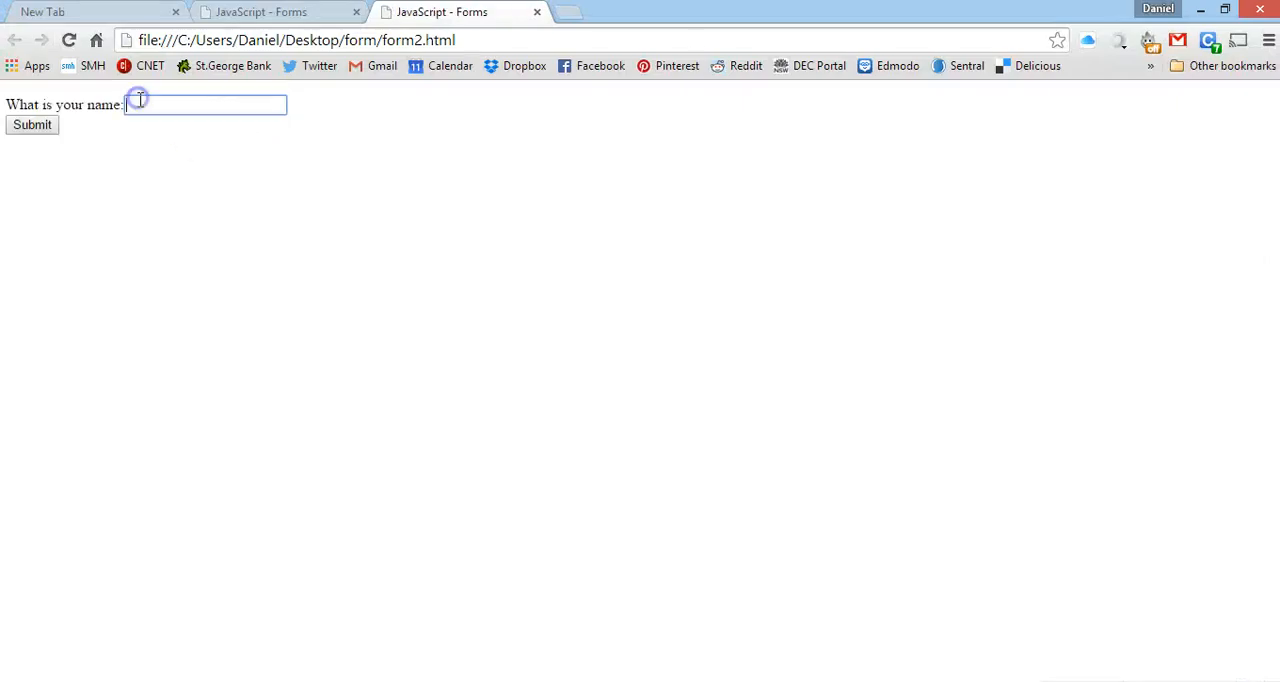
{"action": "type", "text": "Daniel"}
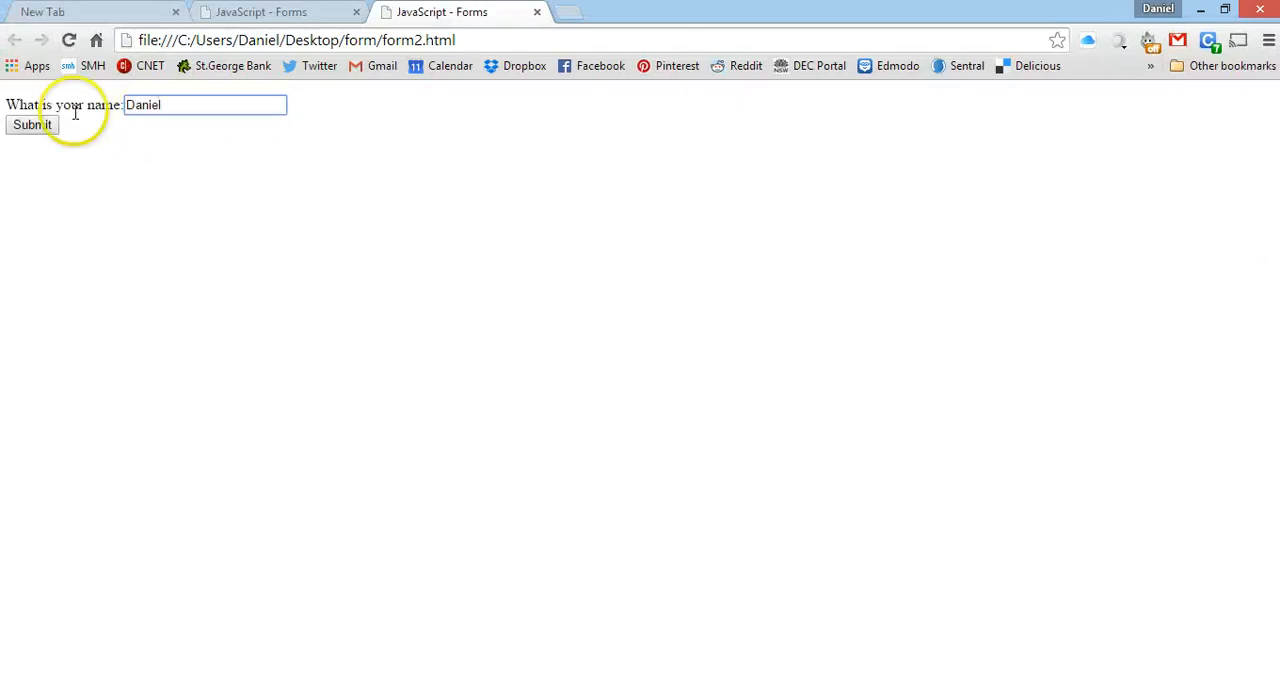
{"action": "left_click", "coordinate": [34, 124]}
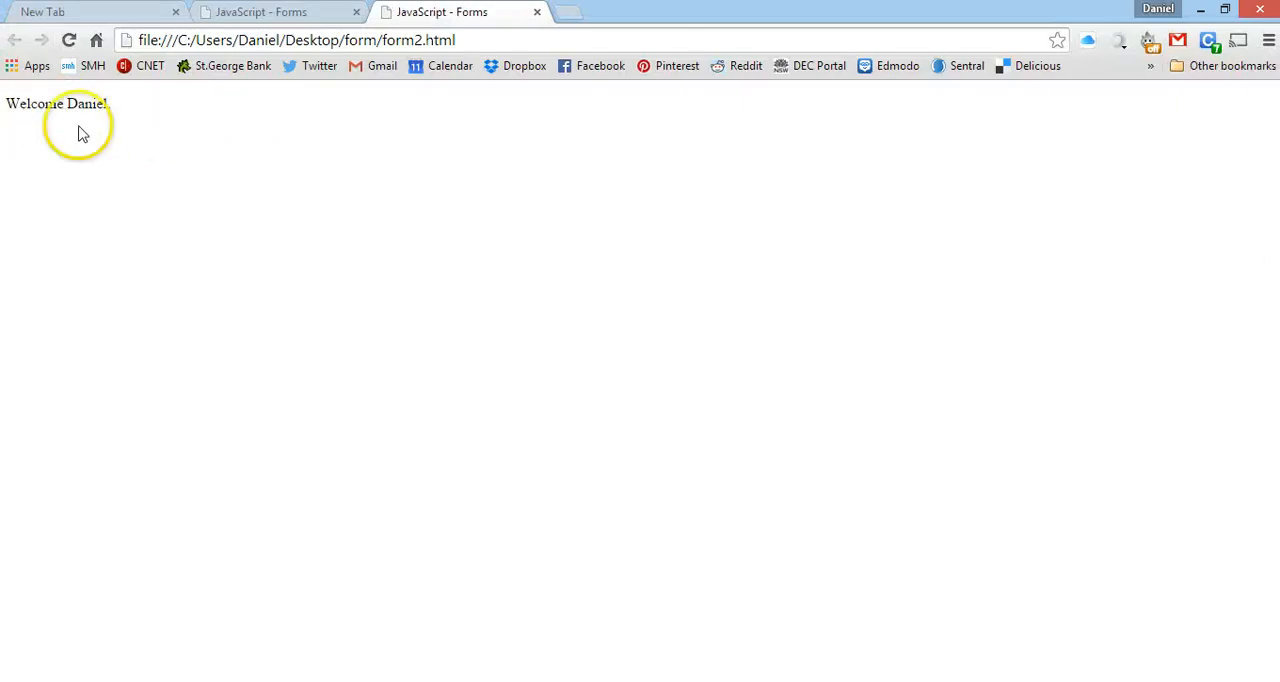
{"action": "mouse_move", "coordinate": [192, 144]}
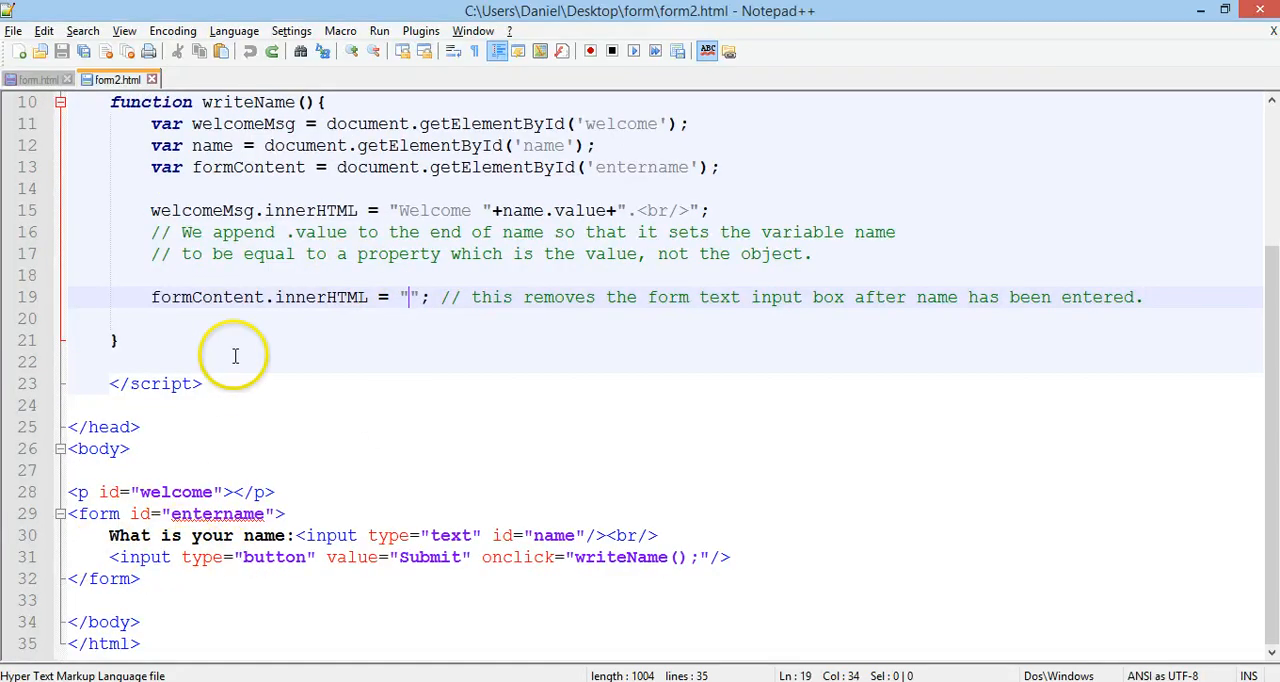
{"action": "mouse_move", "coordinate": [614, 418]}
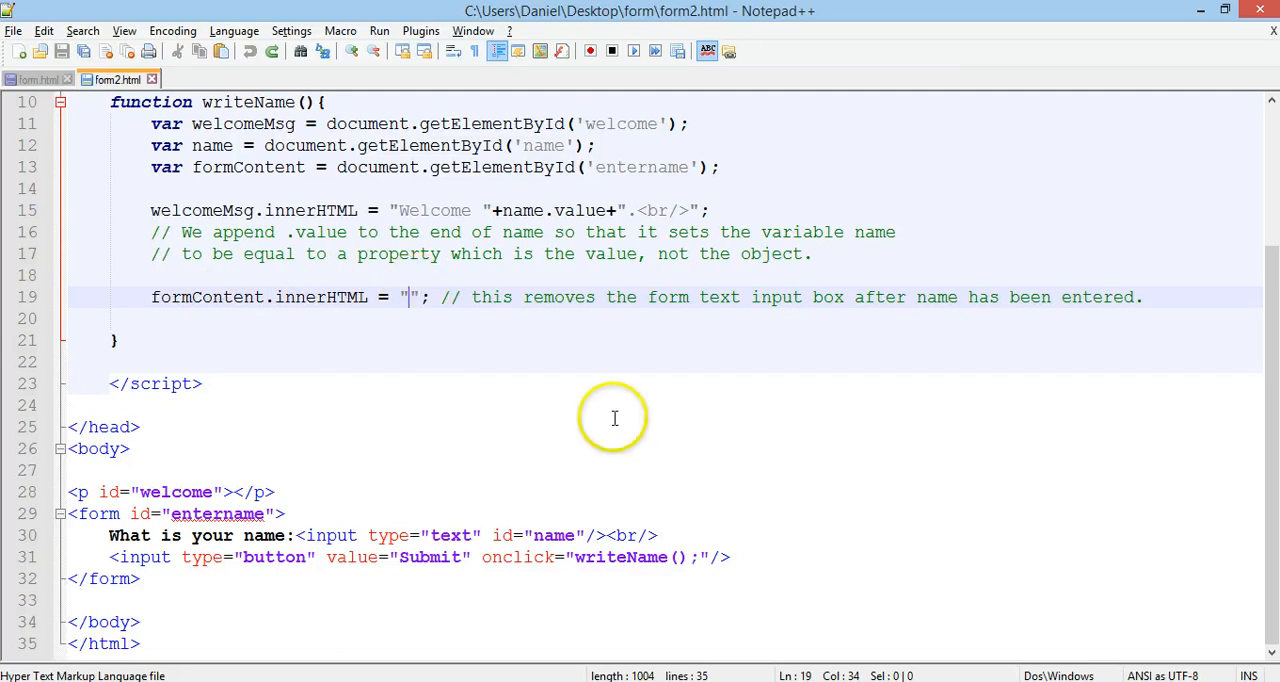